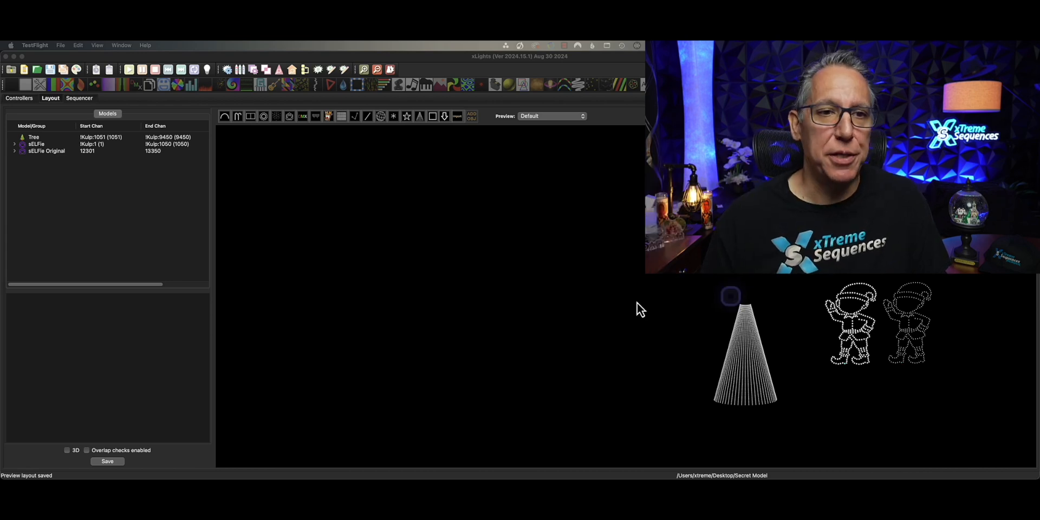
Search the vendor model download library for 'fuzion' to find the Gilbert Engineering Fuzion spinner
left_click(445, 116)
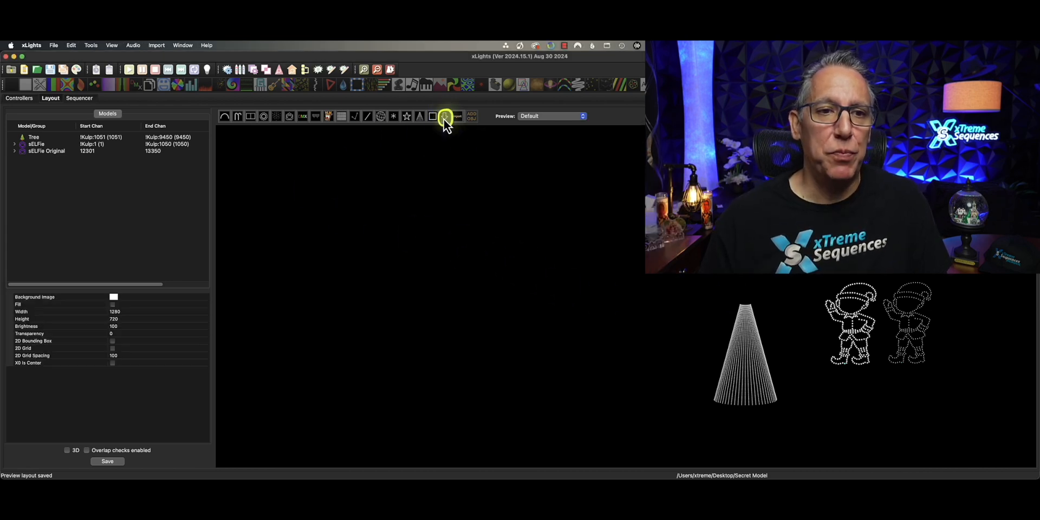
left_click(446, 116)
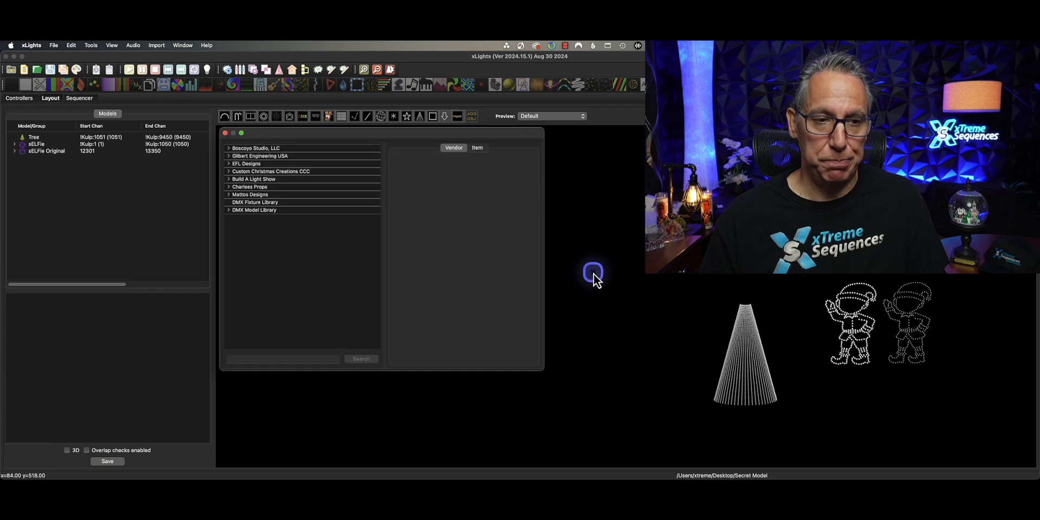
left_click(282, 359)
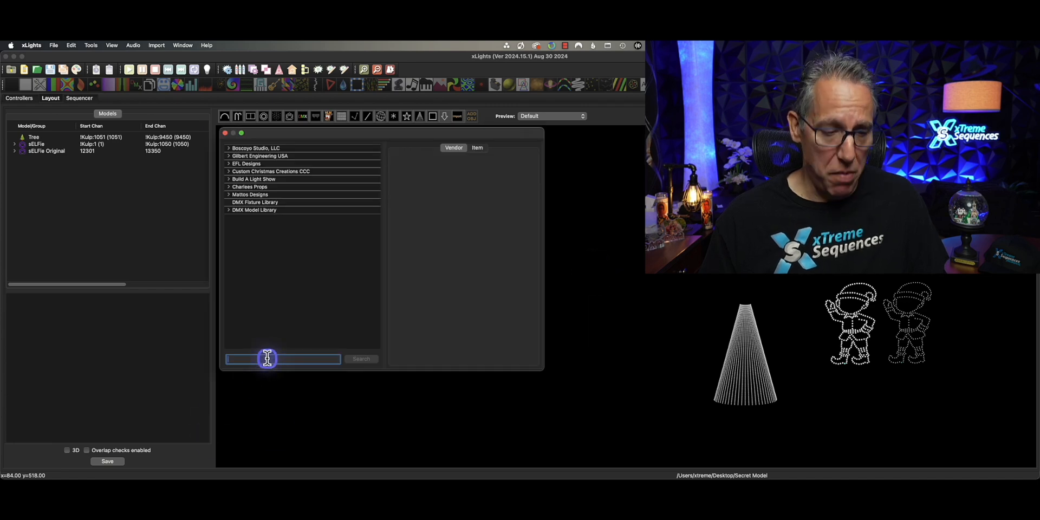
type("fuzion")
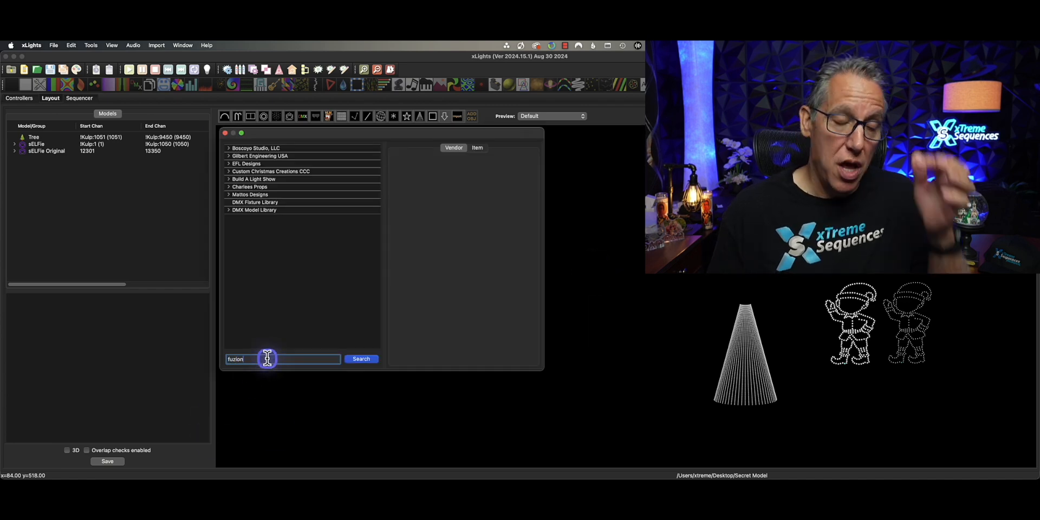
left_click(361, 358)
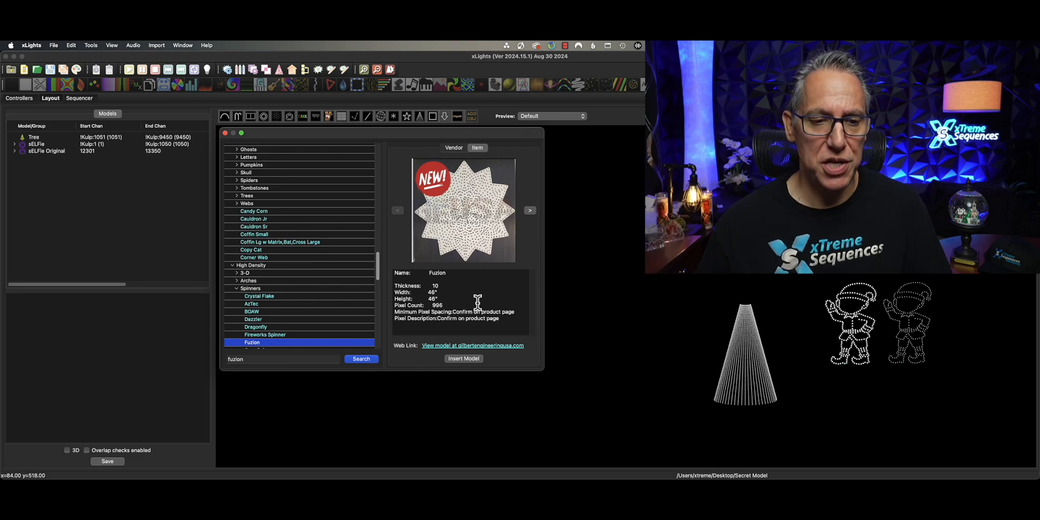
Insert the Fuzion model into the layout with its aliases imported, then select the GE Fuzion model
left_click(463, 358)
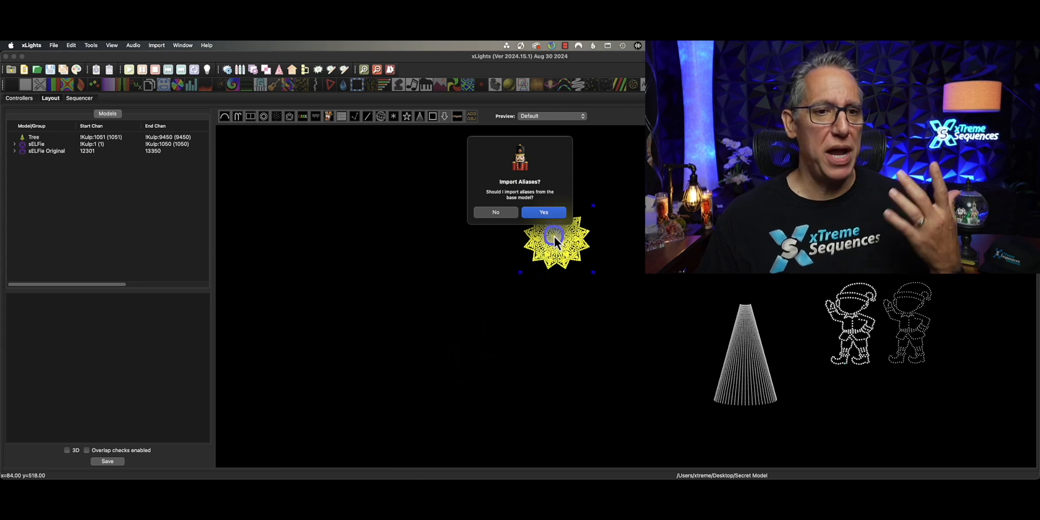
left_click(543, 212)
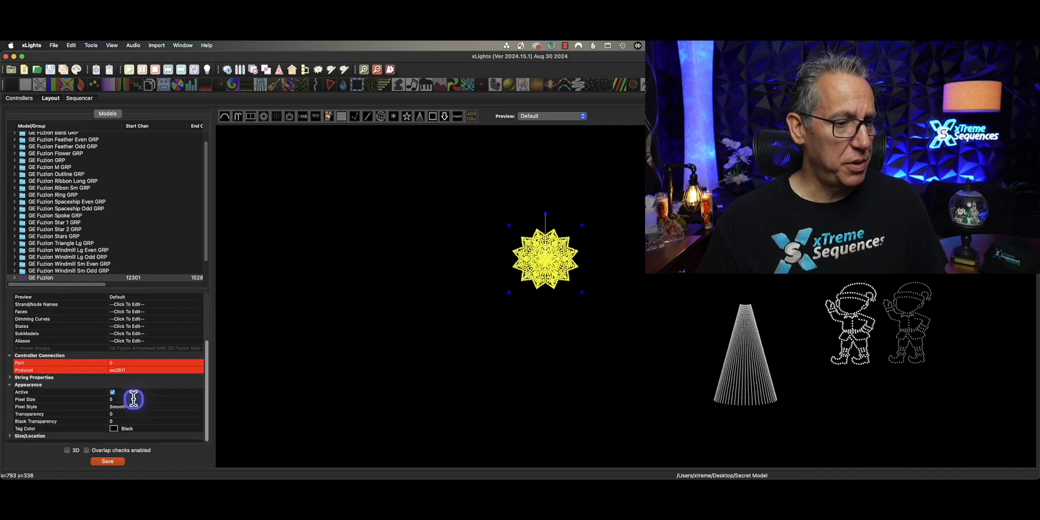
left_click(149, 407)
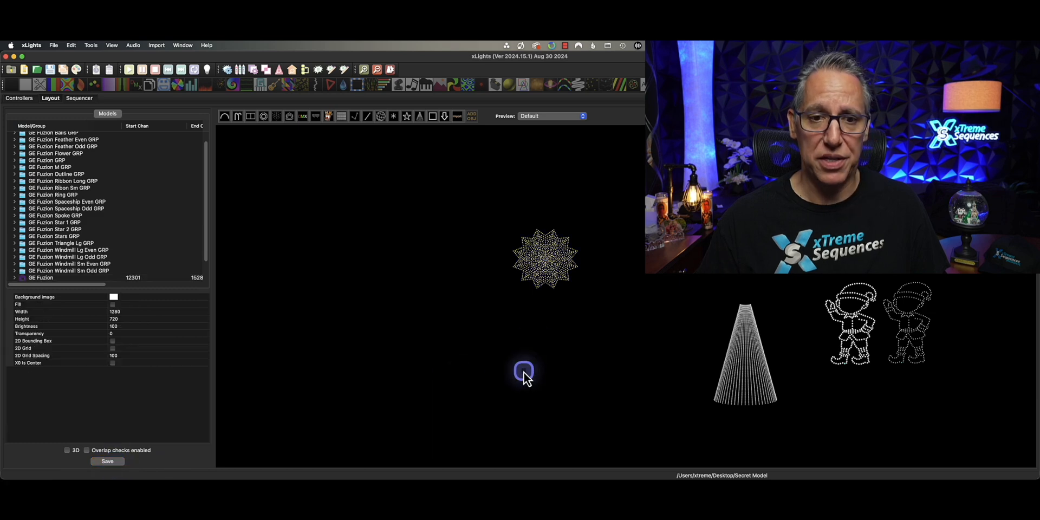
left_click(544, 259)
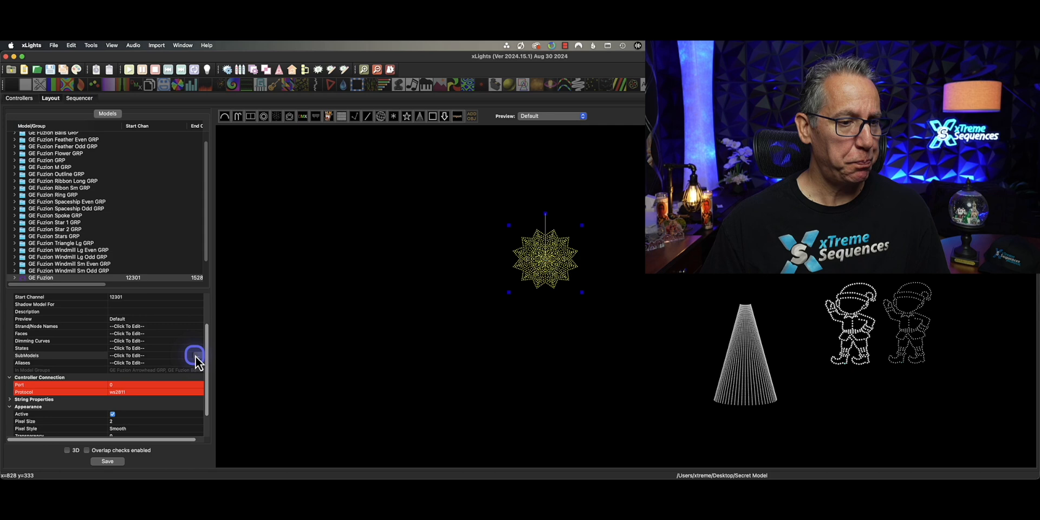
Review GE Fuzion's built-in submodels such as Spaceship Even 6, Triangle Lg 9 and Ribbon Long 1
left_click(197, 355)
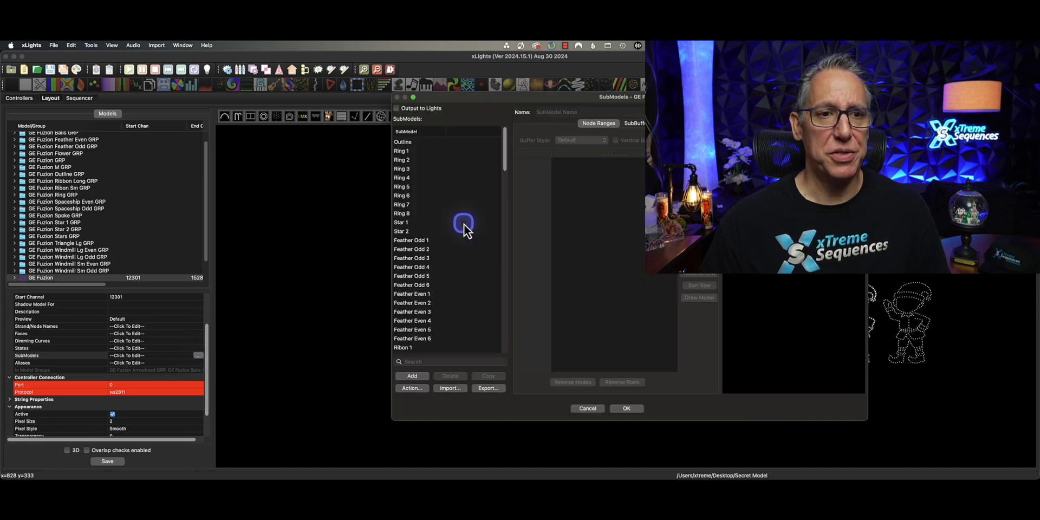
left_click(401, 150)
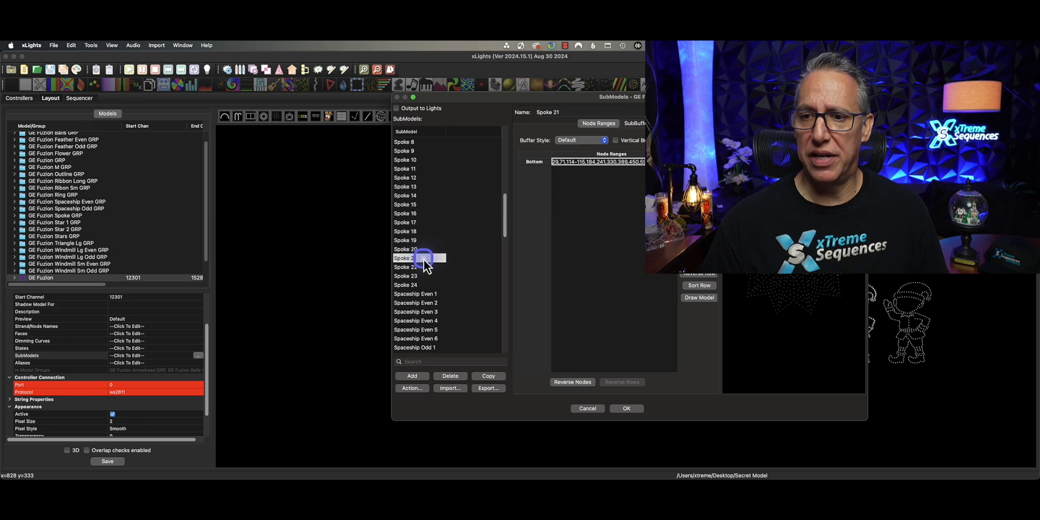
left_click(418, 275)
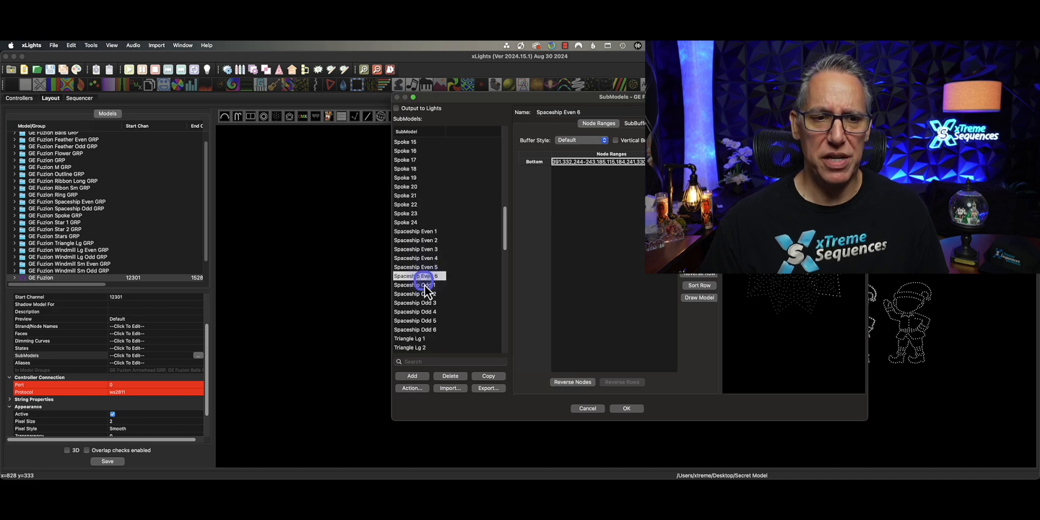
scroll("down", 3)
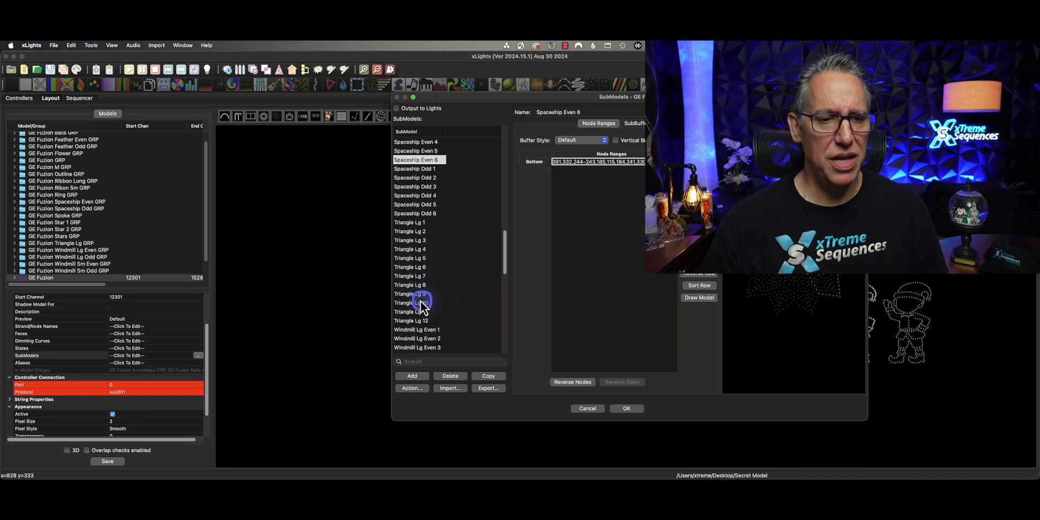
left_click(419, 294)
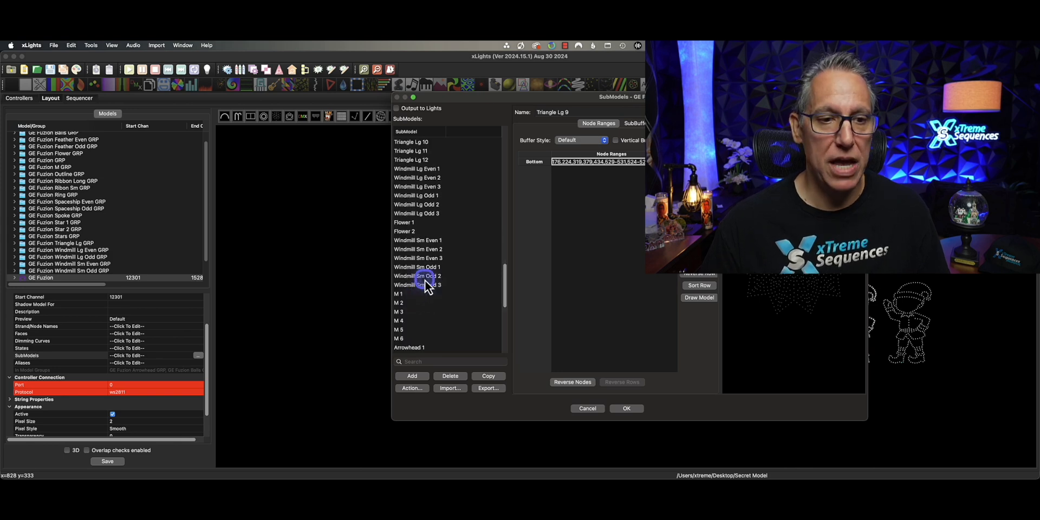
left_click(419, 240)
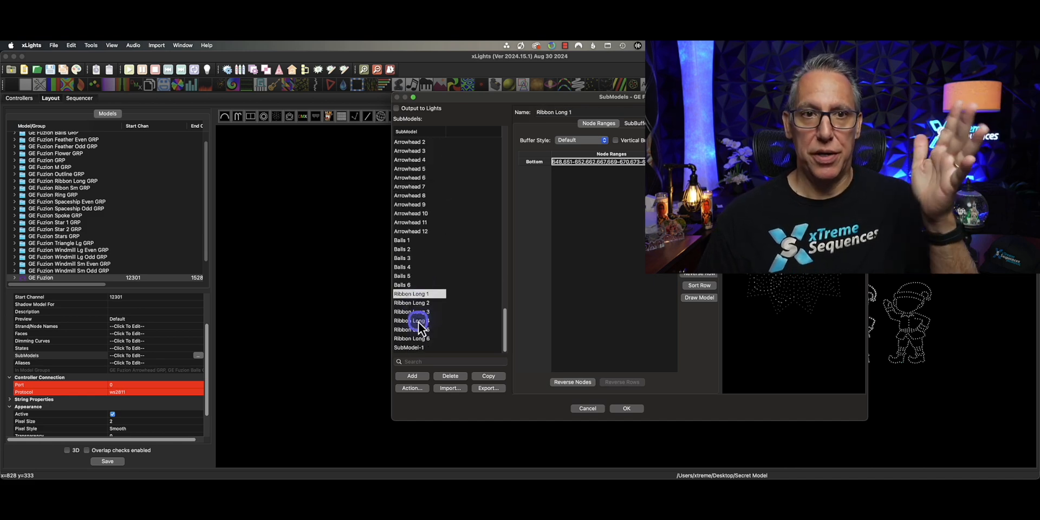
Delete the empty SubModel-1 entry and apply the submodel changes
left_click(408, 347)
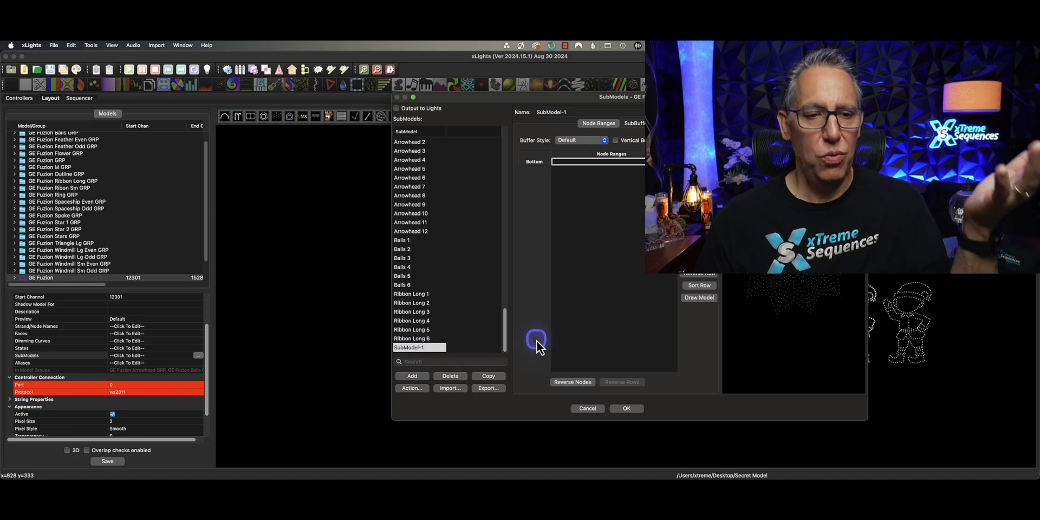
left_click(449, 376)
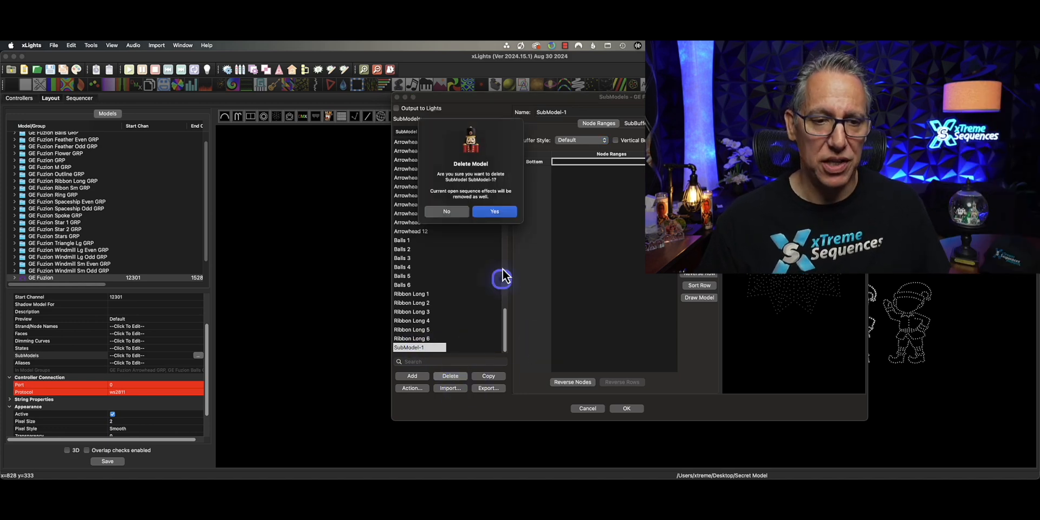
left_click(494, 211)
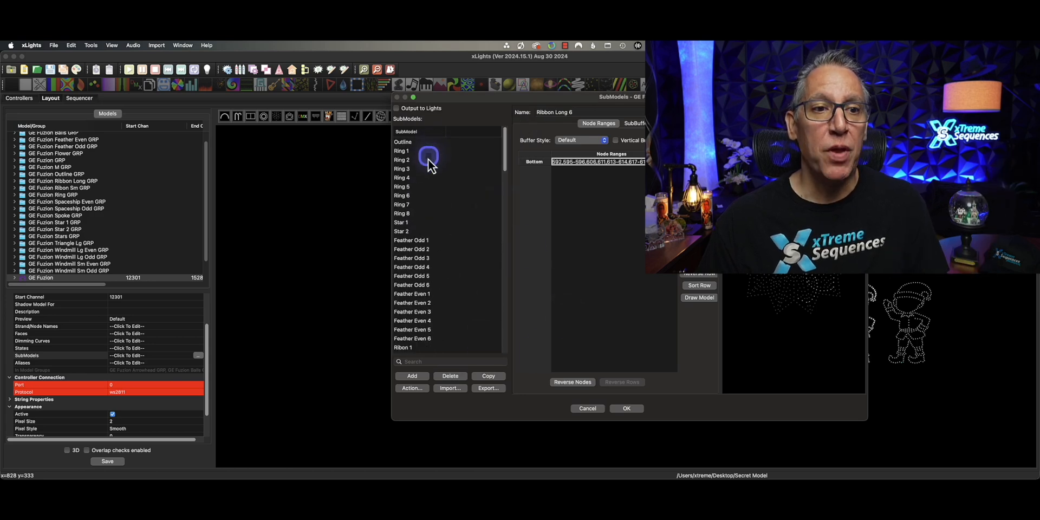
left_click(402, 142)
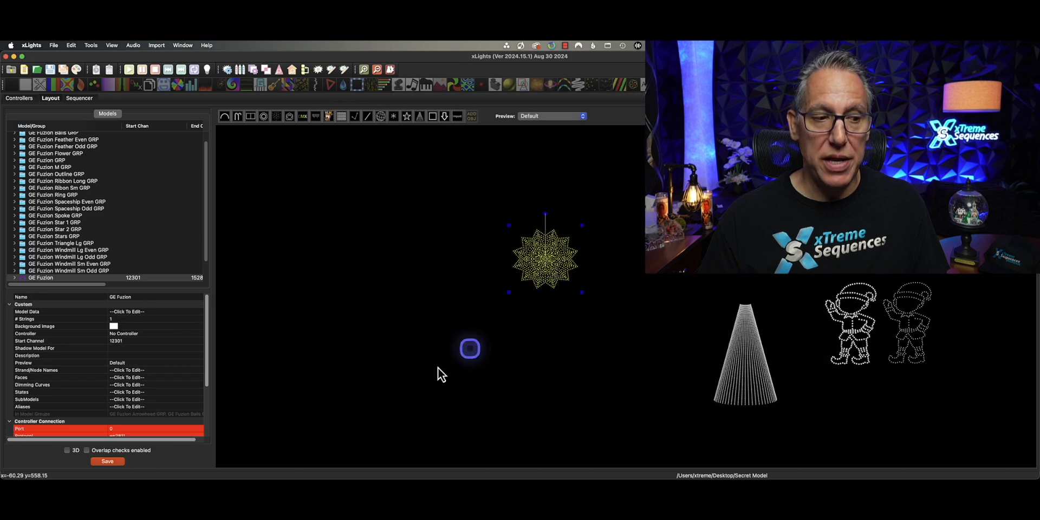
left_click_drag(469, 348, 306, 409)
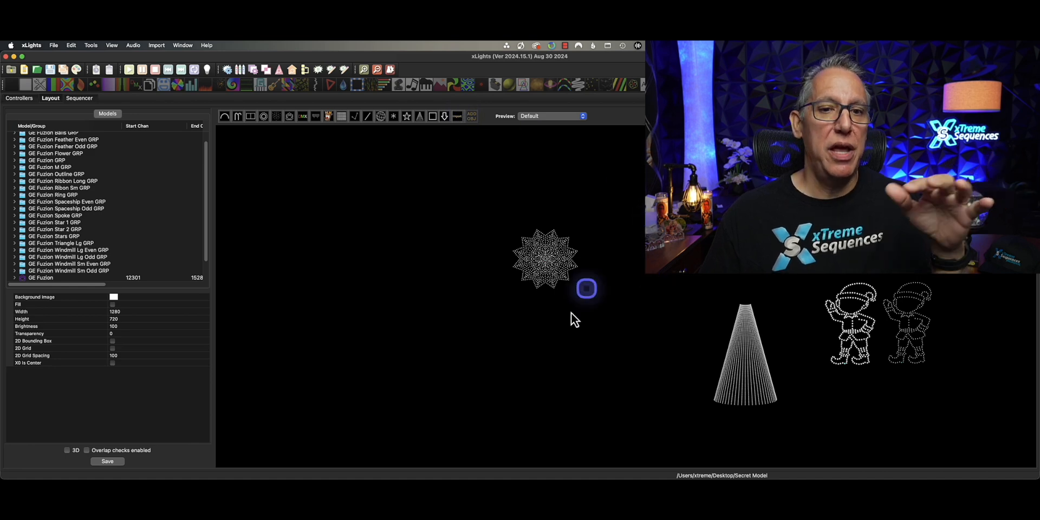
left_click_drag(586, 287, 673, 323)
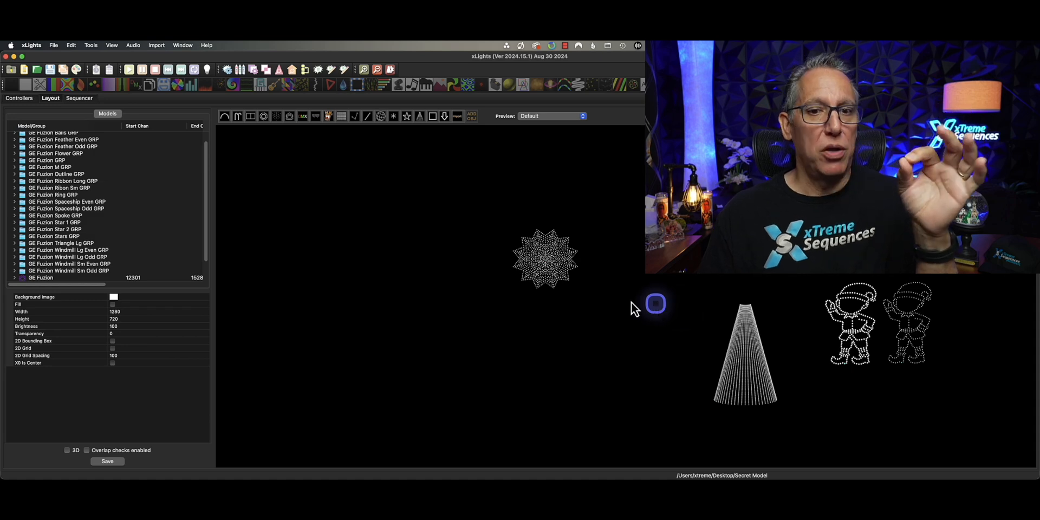
left_click(524, 271)
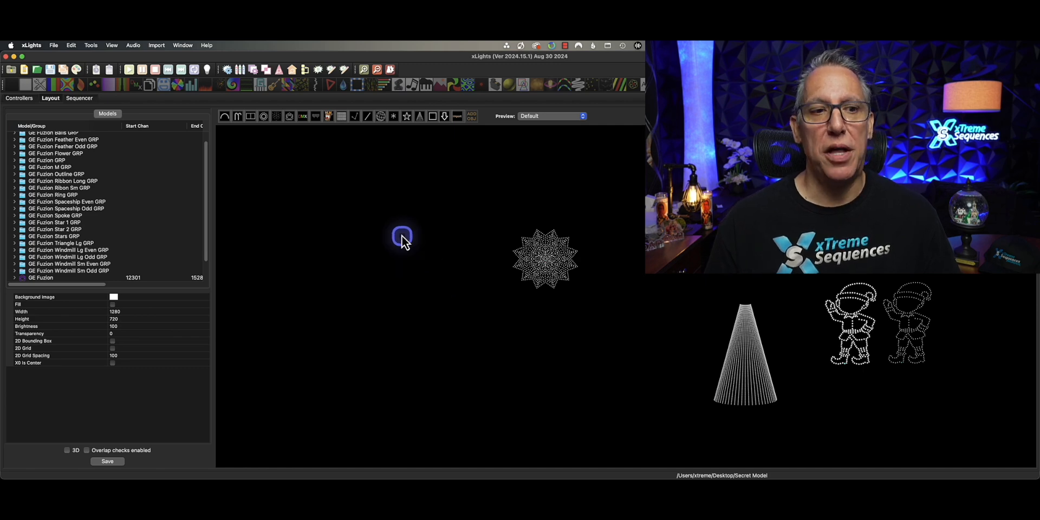
Start importing models and groups into the layout from the xlights_rgbeffects.xml file
right_click(403, 237)
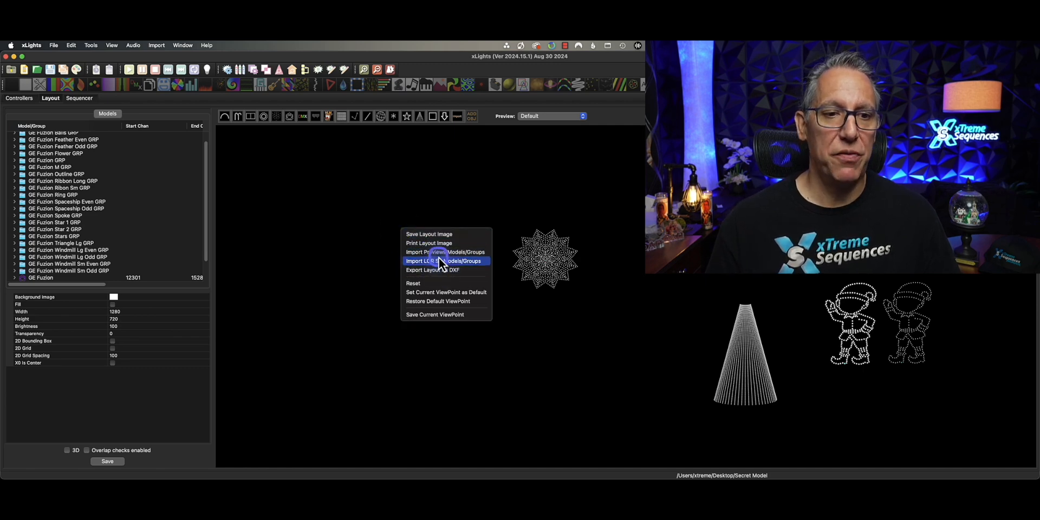
left_click(443, 261)
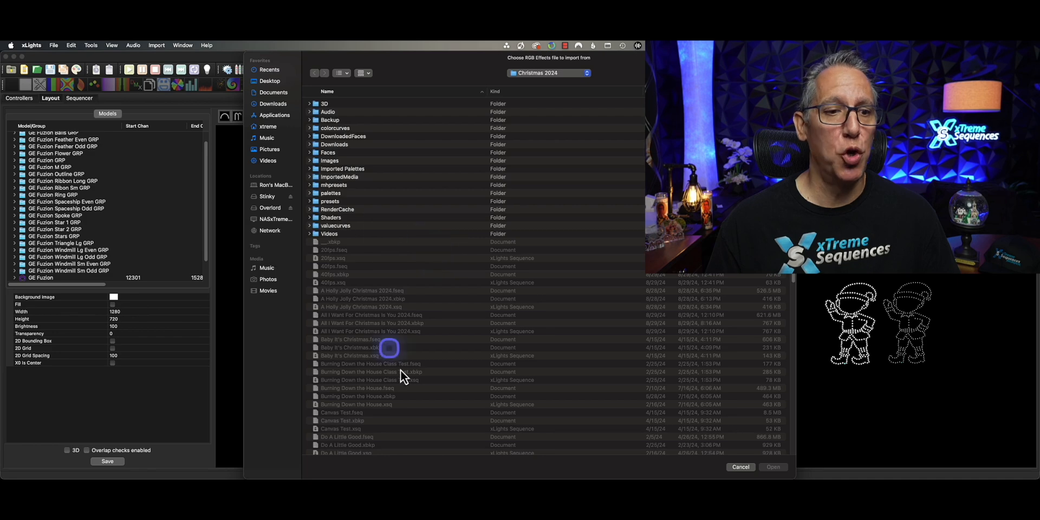
left_click(348, 430)
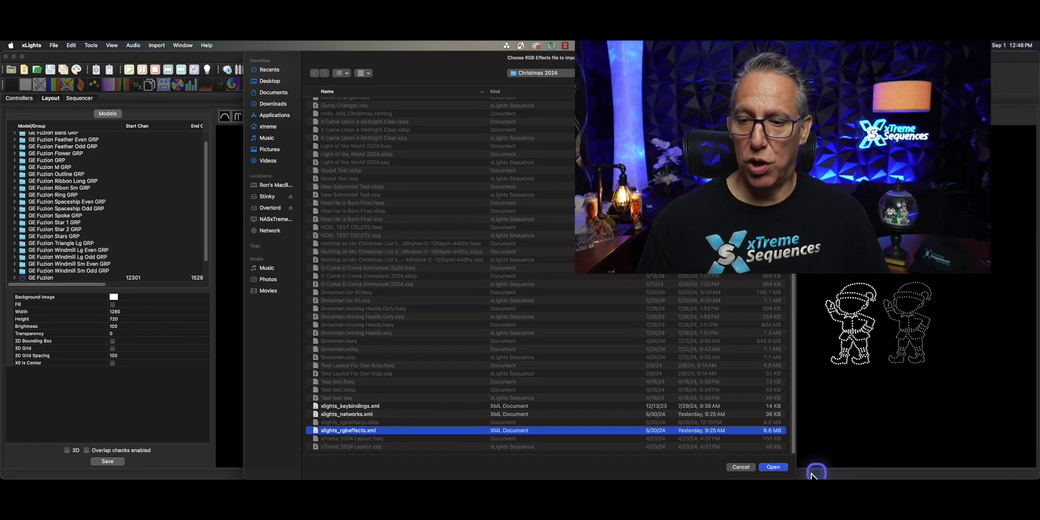
left_click(772, 466)
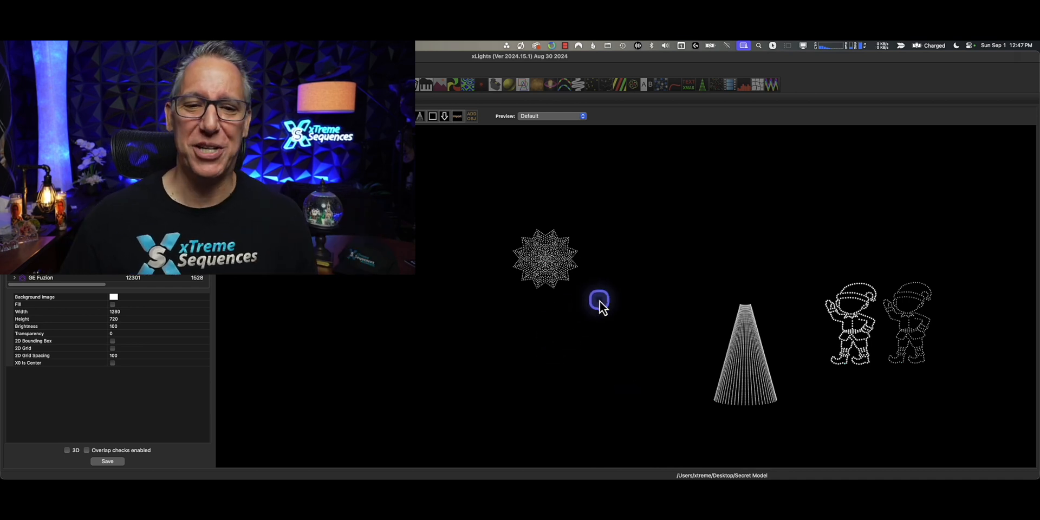
Begin importing submodels for GE Fusion from another layout file
left_click(545, 259)
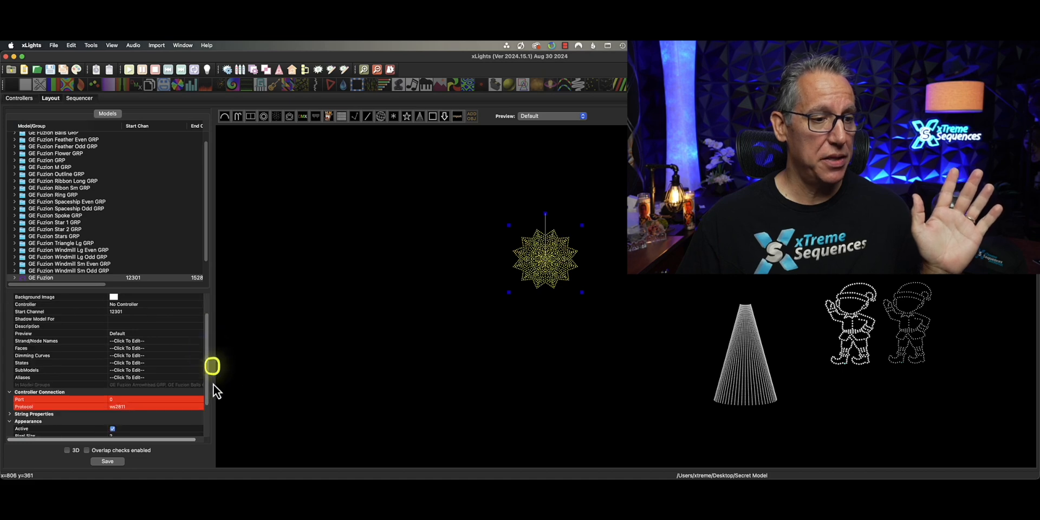
scroll("down", 3)
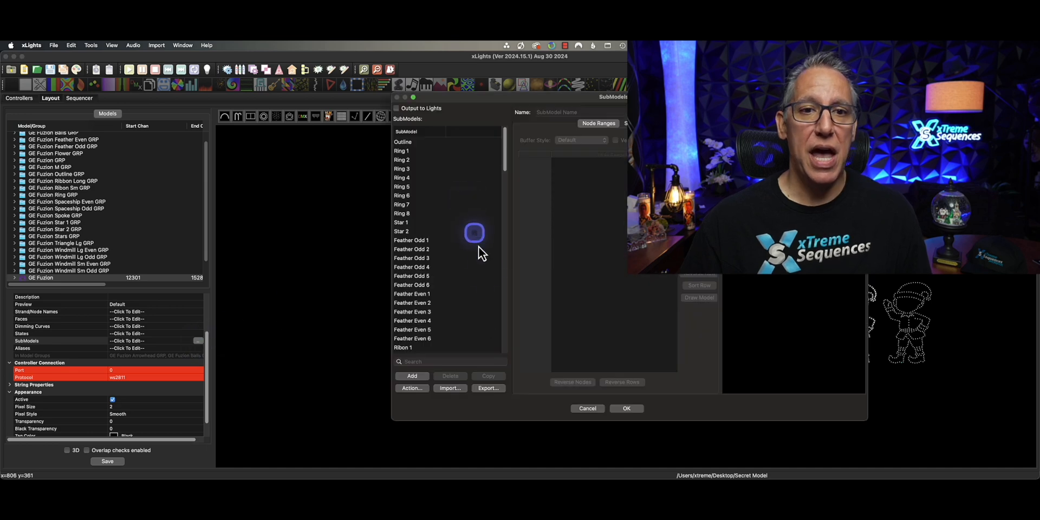
left_click(449, 388)
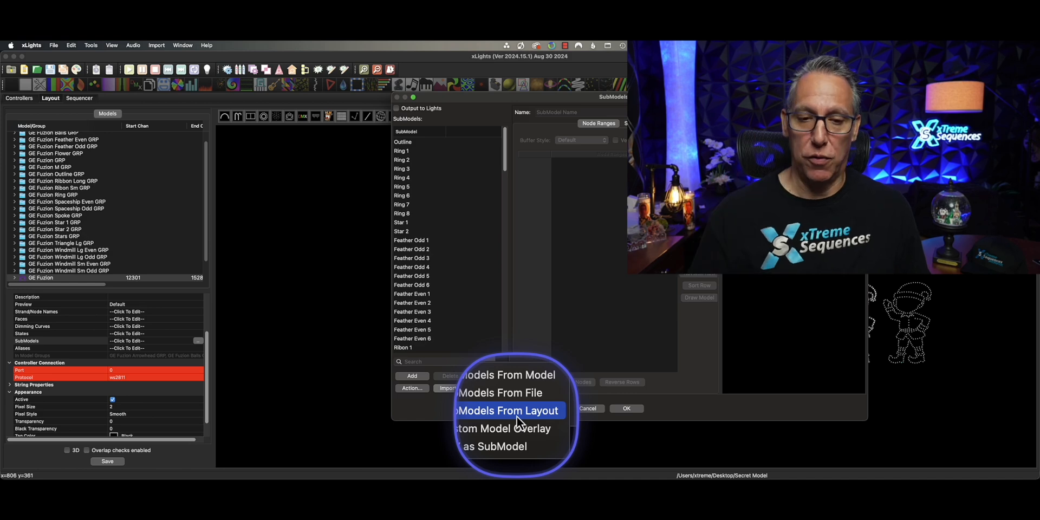
left_click(499, 392)
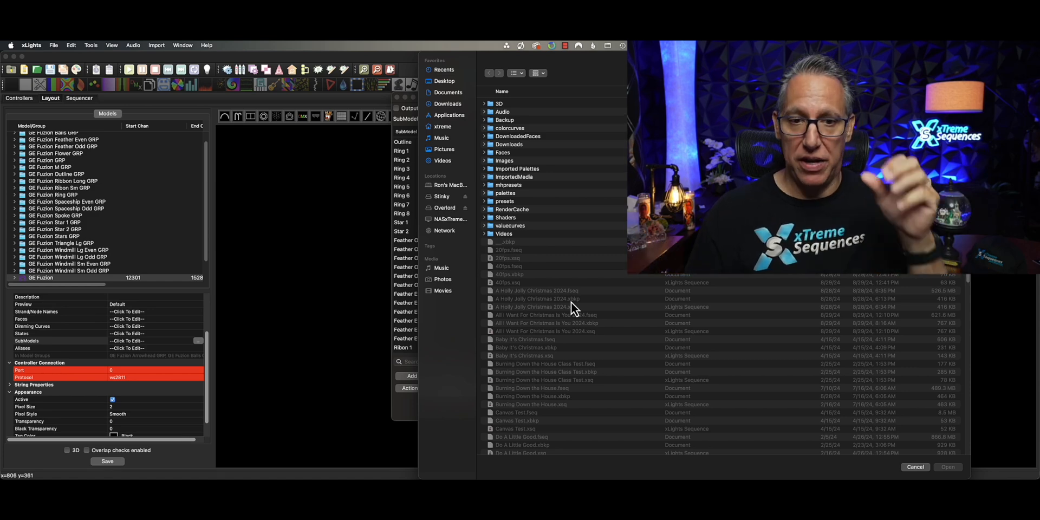
Choose xlights_rgbeffects.xml and the source model to copy submodels from
scroll("down", 3)
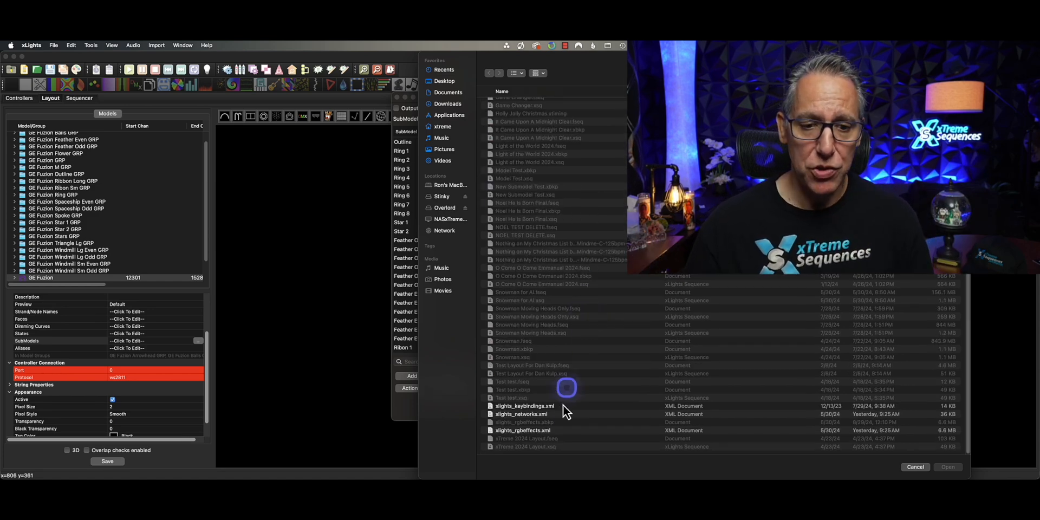
left_click(525, 430)
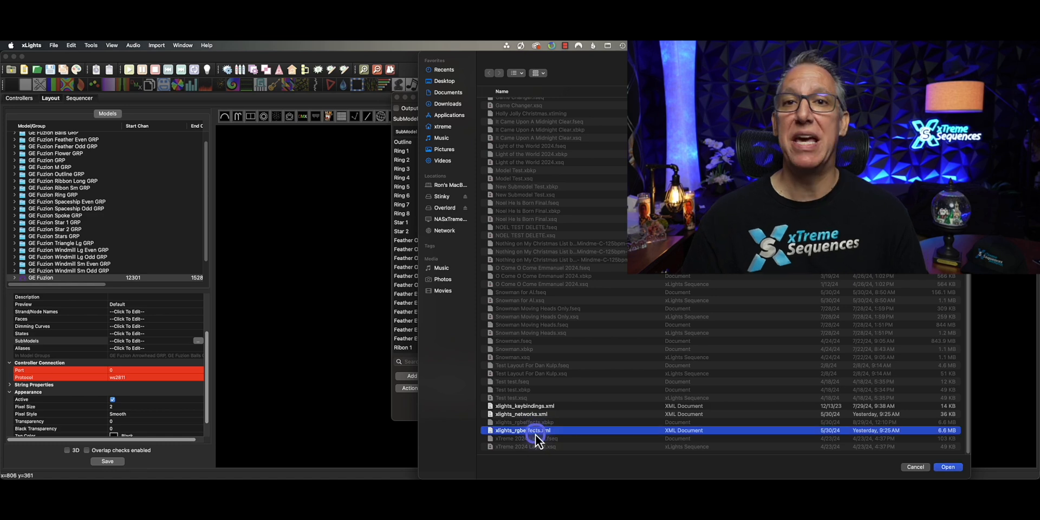
mouse_move(616, 456)
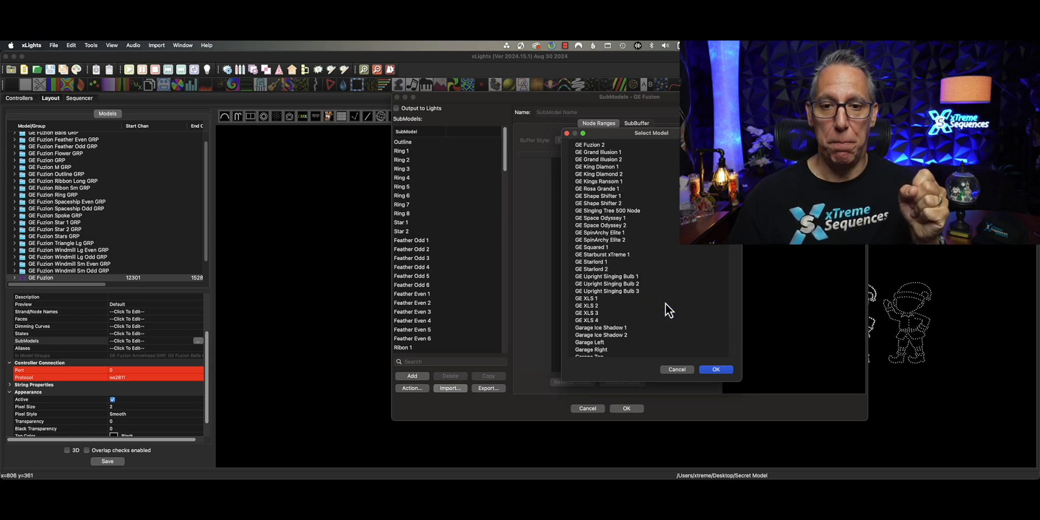
scroll("down", 3)
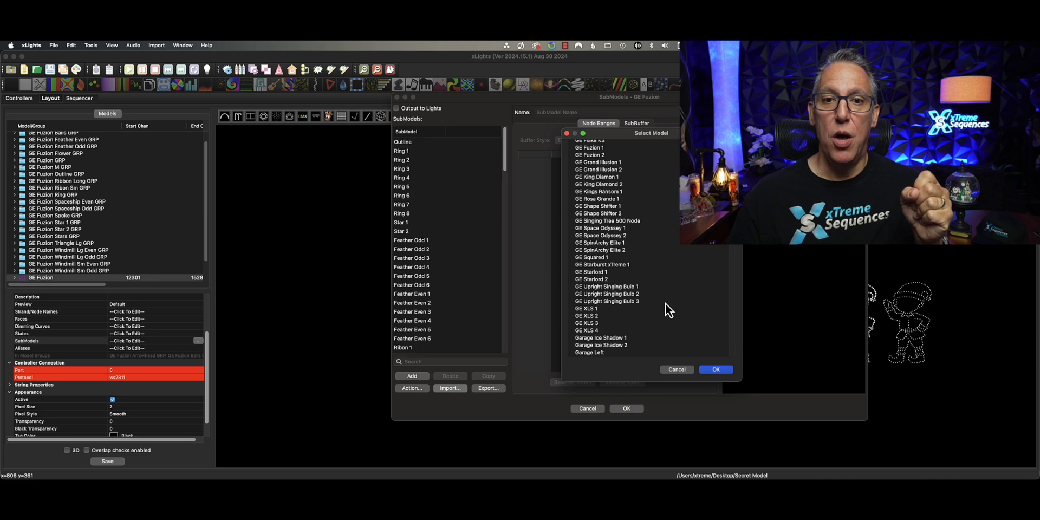
scroll("down", 3)
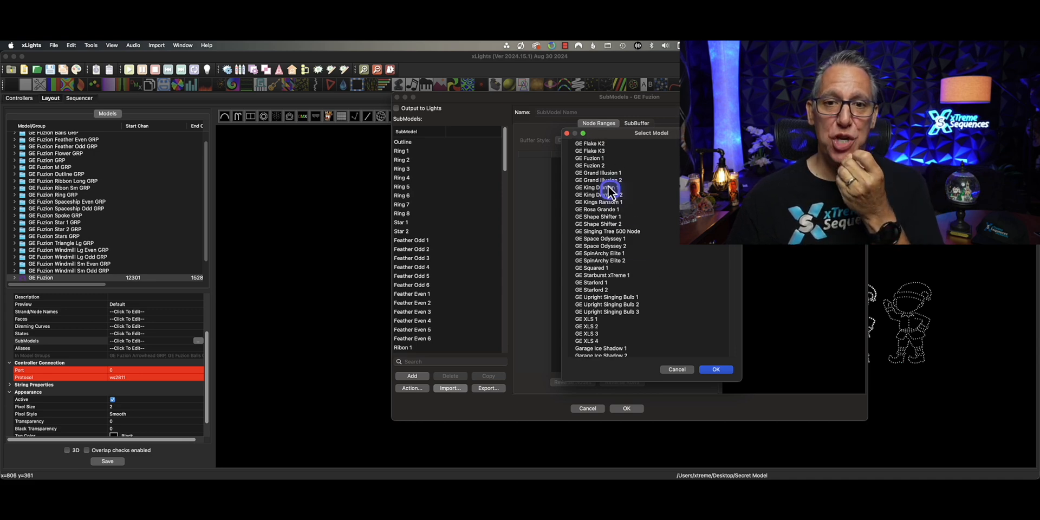
left_click(589, 158)
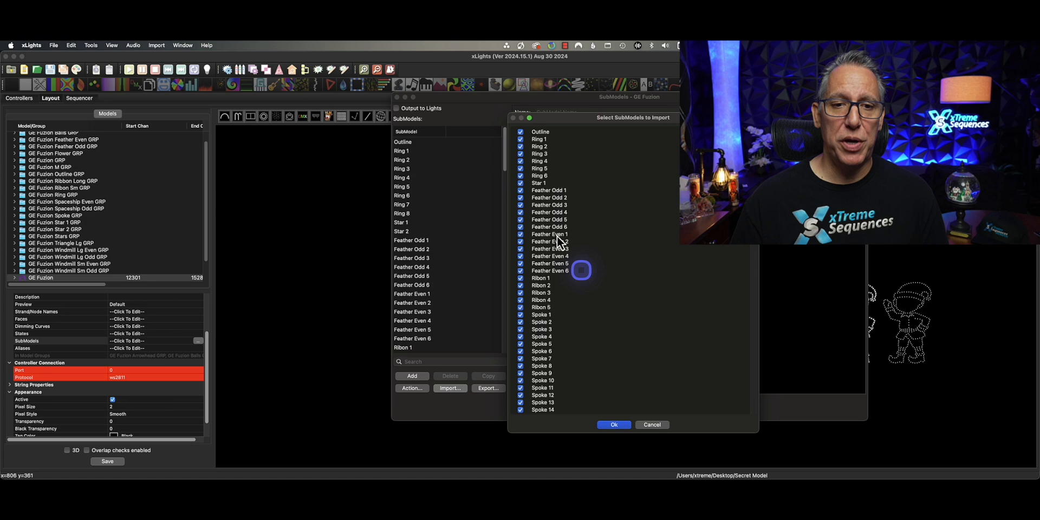
Keep every listed submodel ticked and confirm the import
scroll("down", 3)
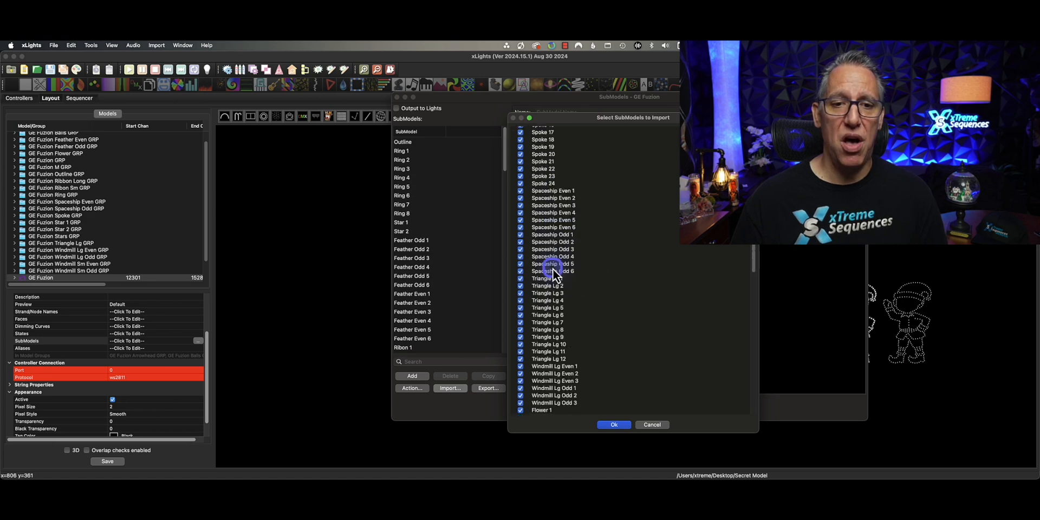
scroll("down", 3)
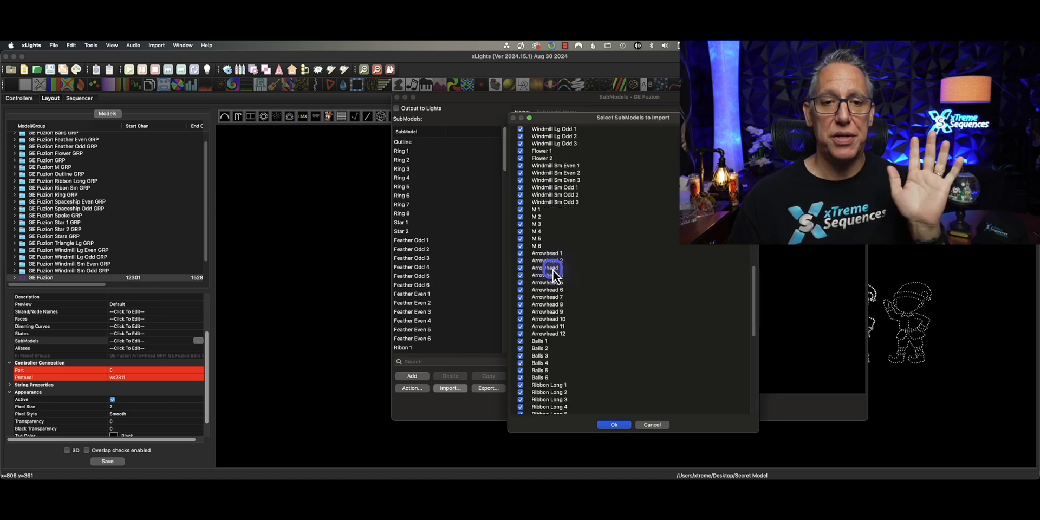
scroll("down", 3)
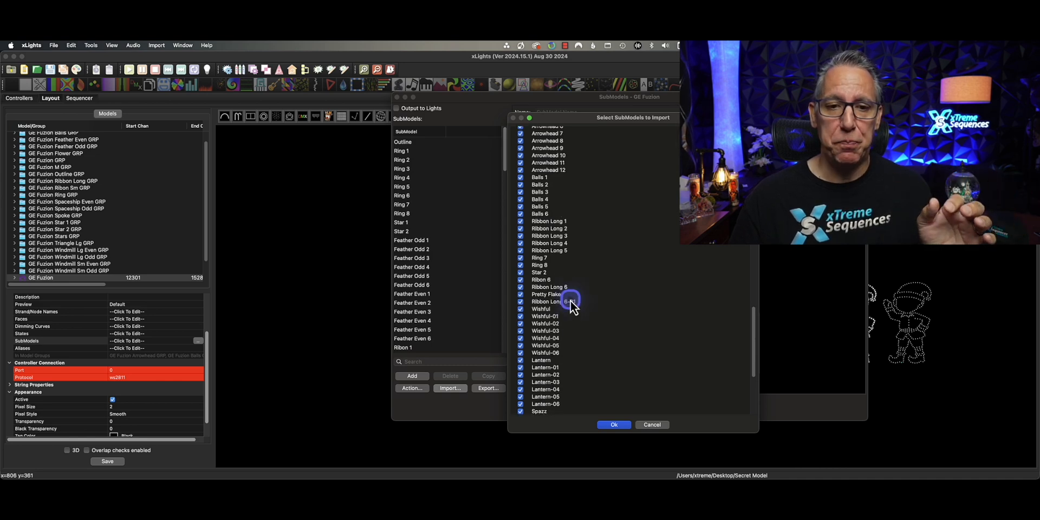
scroll("down", 3)
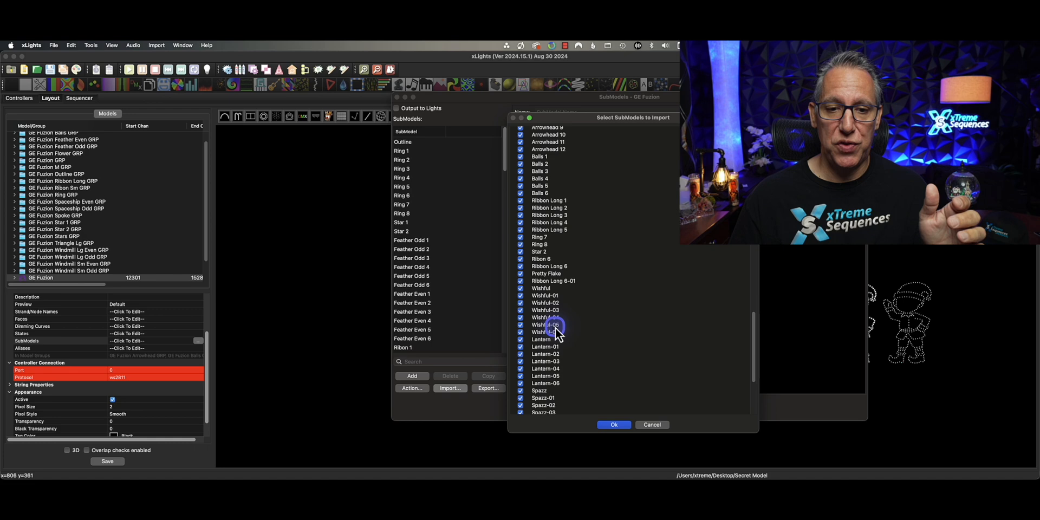
scroll("down", 3)
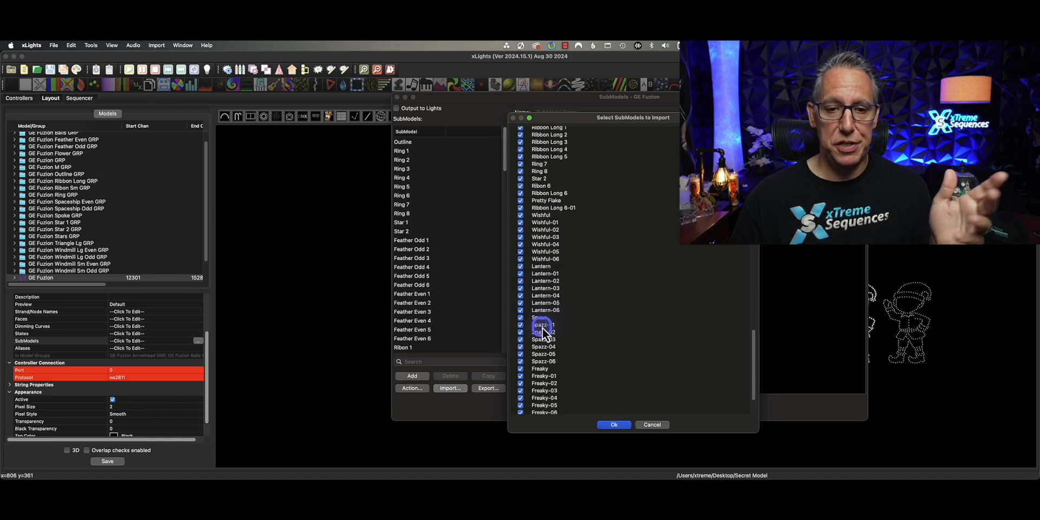
scroll("down", 3)
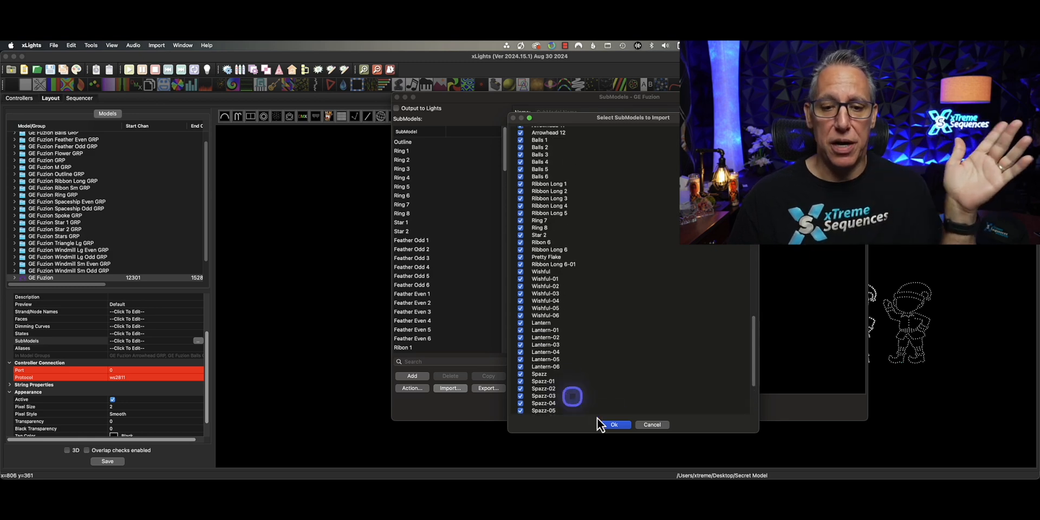
left_click(613, 424)
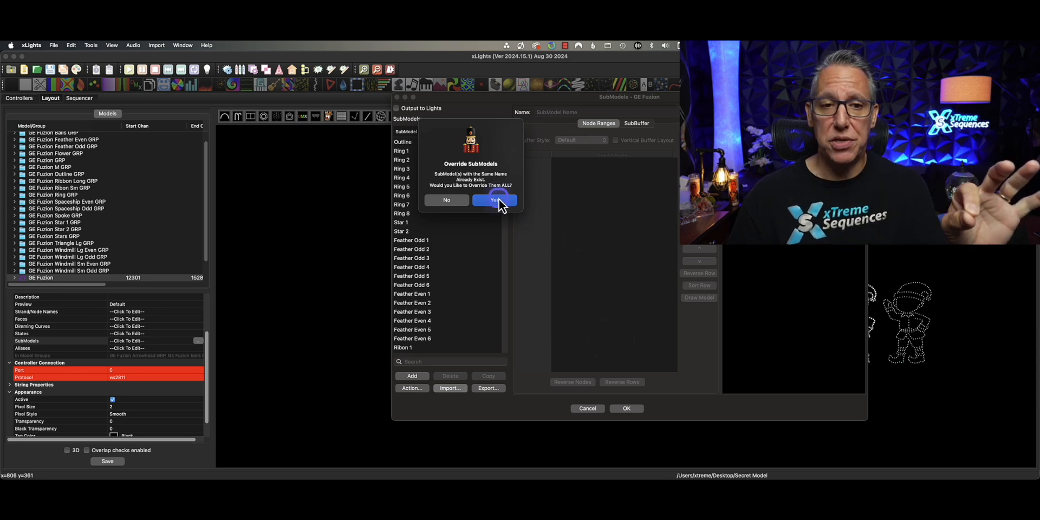
Override existing submodels, inspect Wishful, Lantern-04 and Pretty Flake-02 node ranges, and apply the changes
left_click(494, 201)
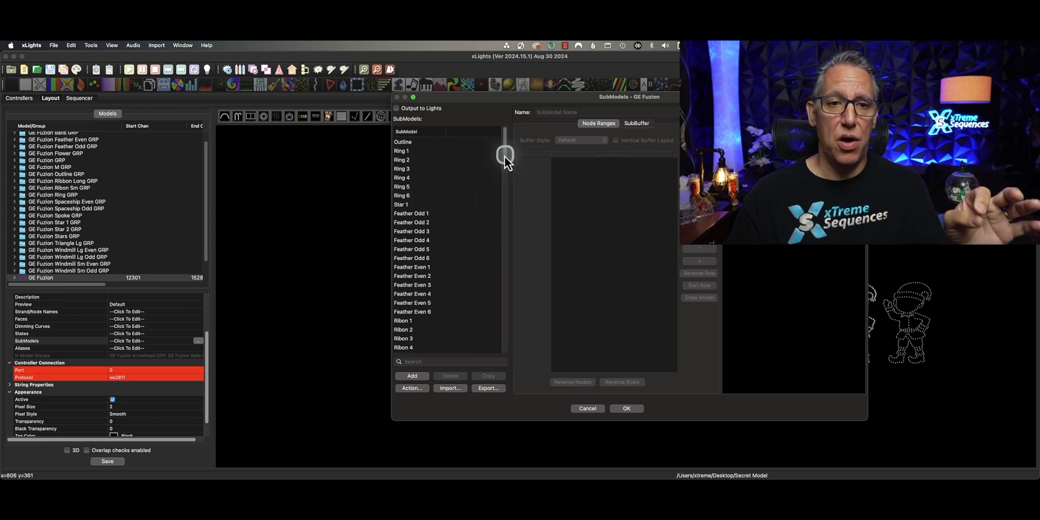
left_click_drag(505, 156, 505, 222)
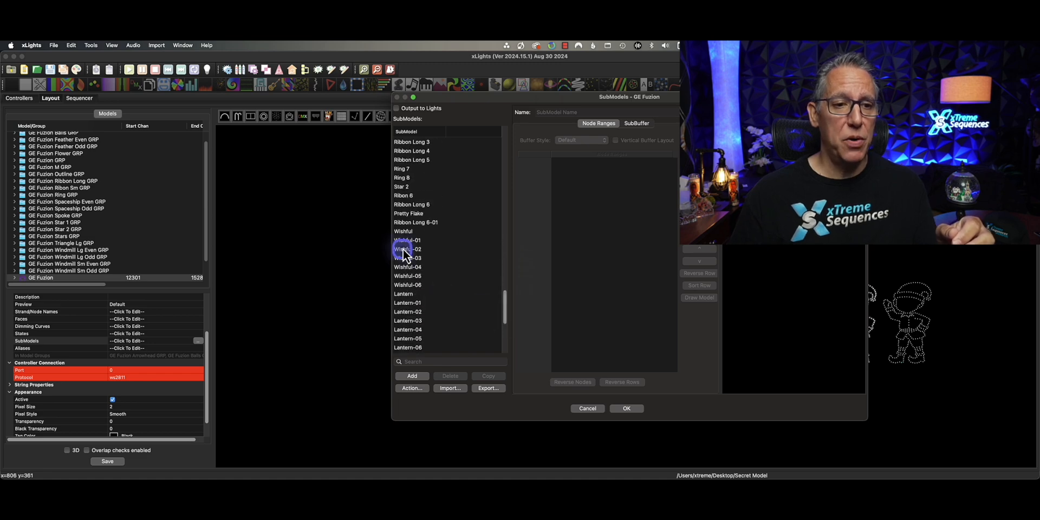
left_click(406, 240)
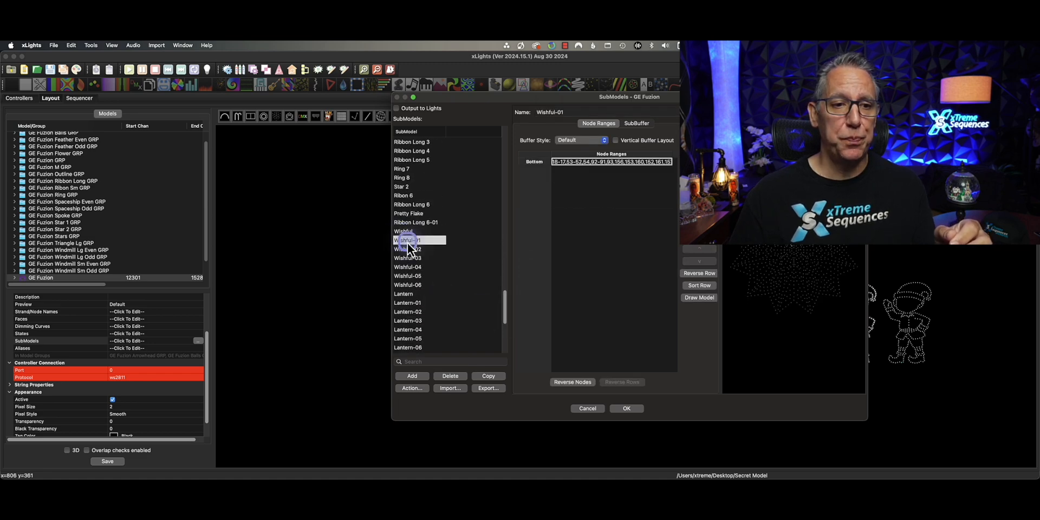
left_click(403, 231)
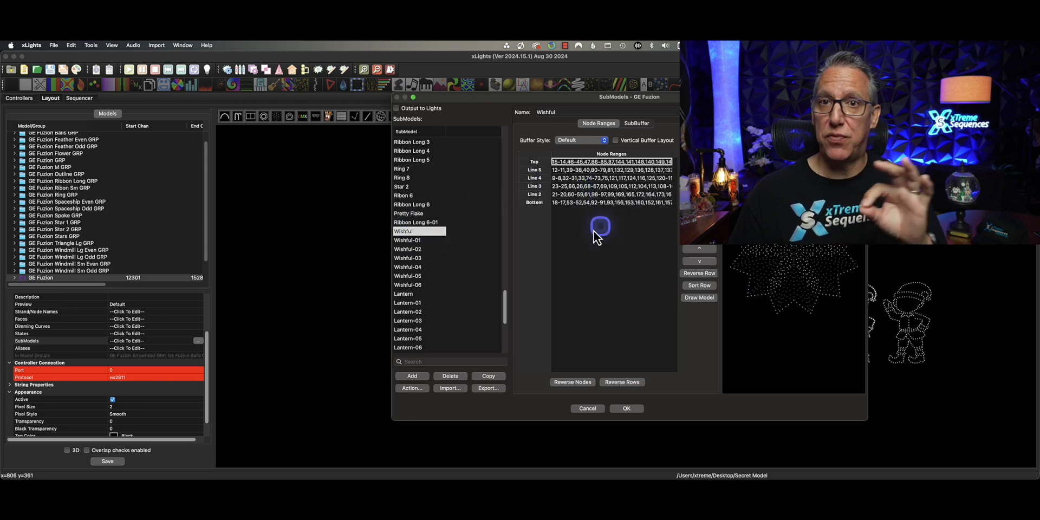
left_click(409, 258)
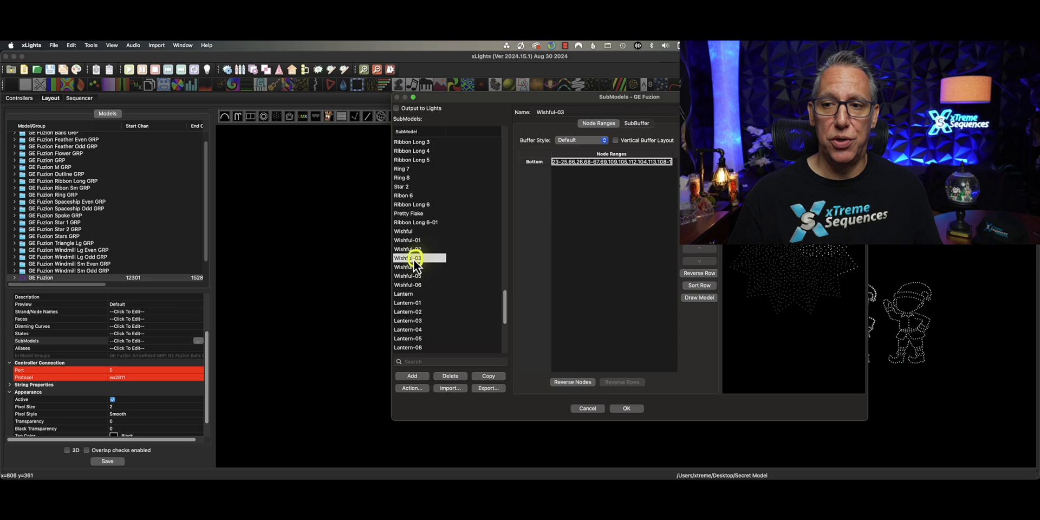
left_click(408, 285)
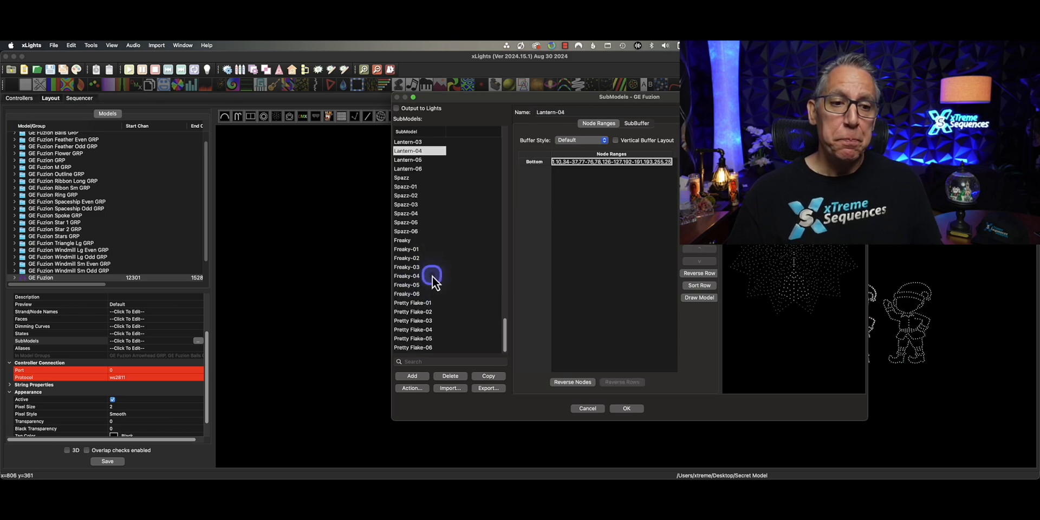
left_click(413, 312)
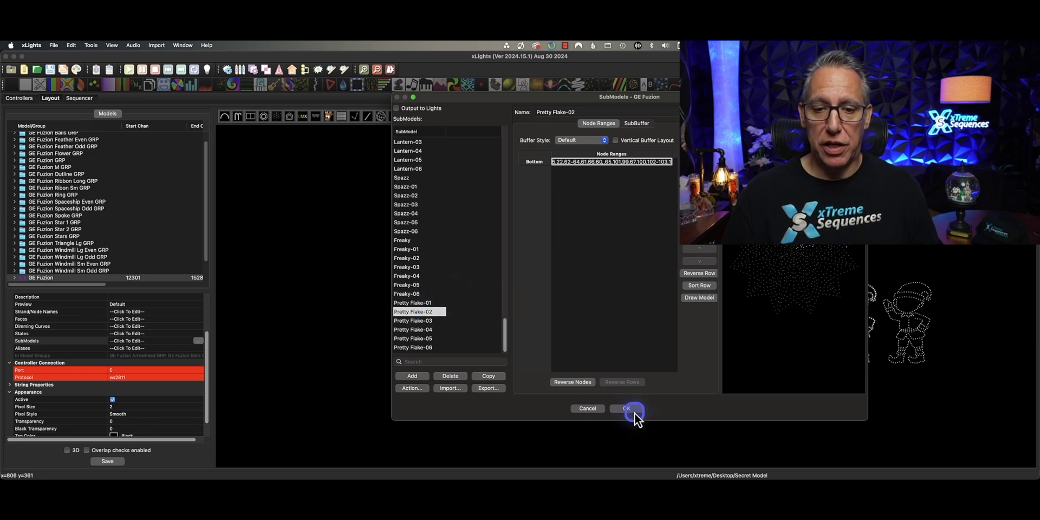
left_click(627, 408)
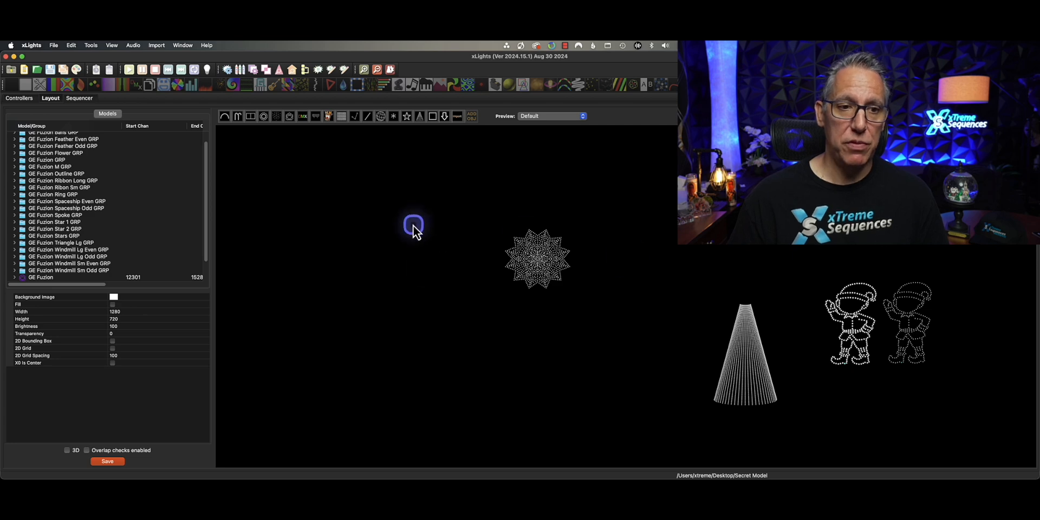
Choose xlights_rgbeffects.xml as the source for importing previews, models and groups
right_click(413, 225)
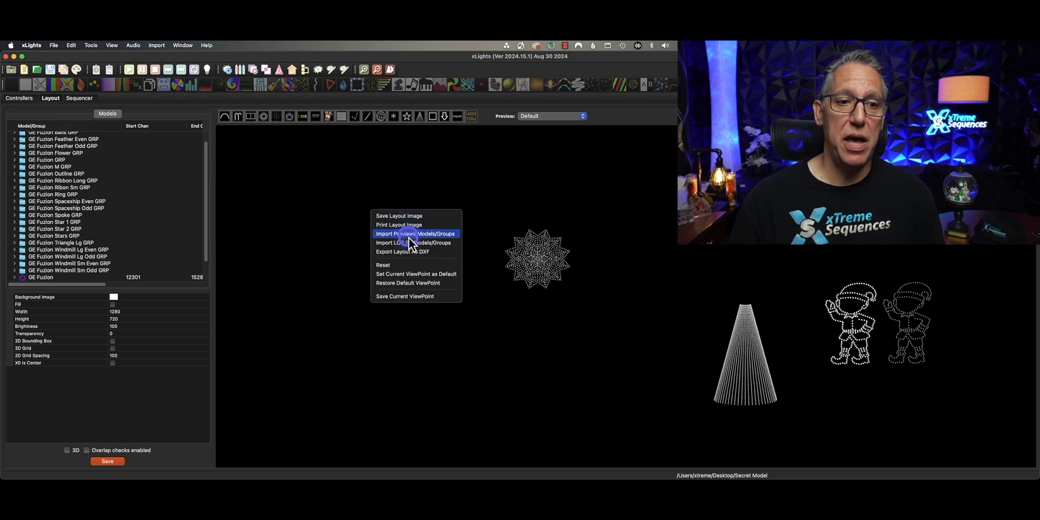
left_click(414, 235)
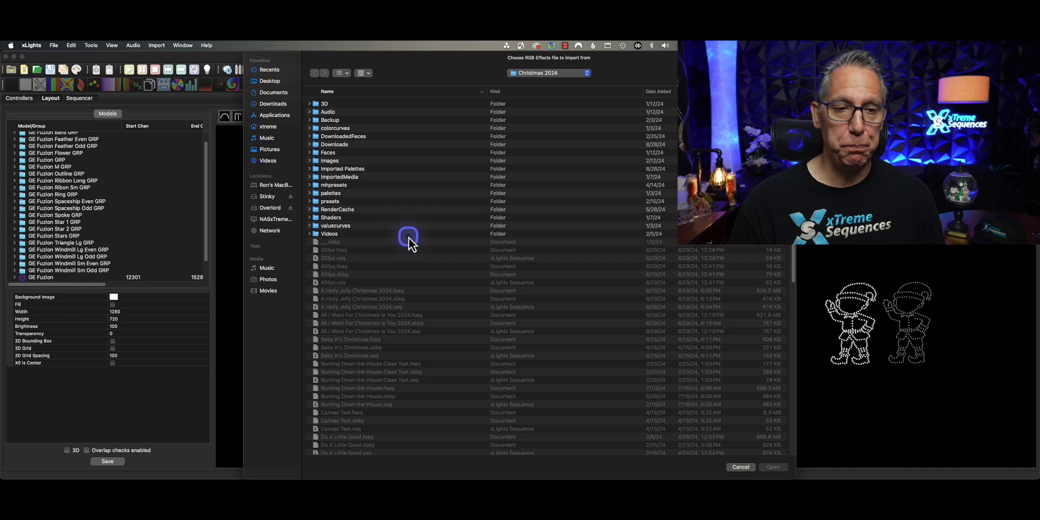
scroll("down", 3)
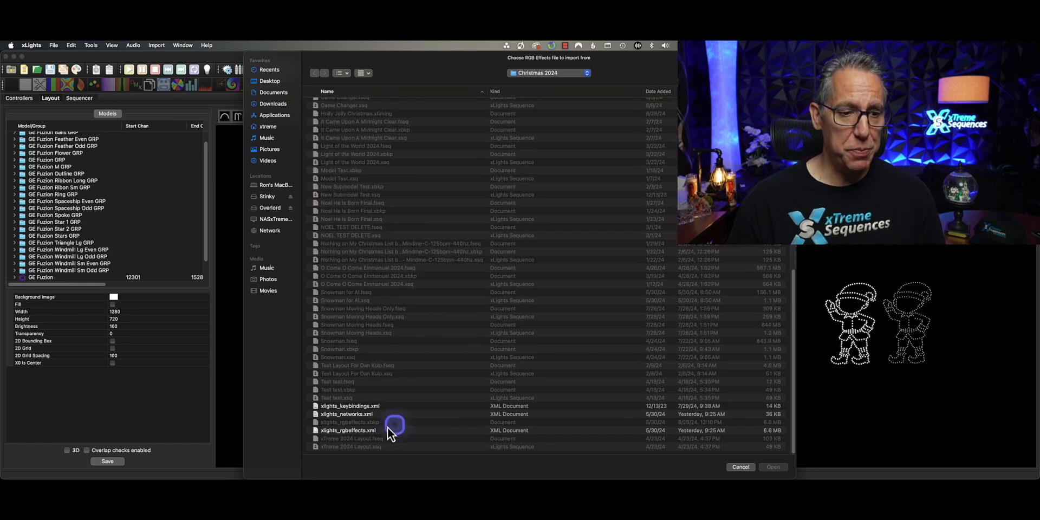
left_click(348, 430)
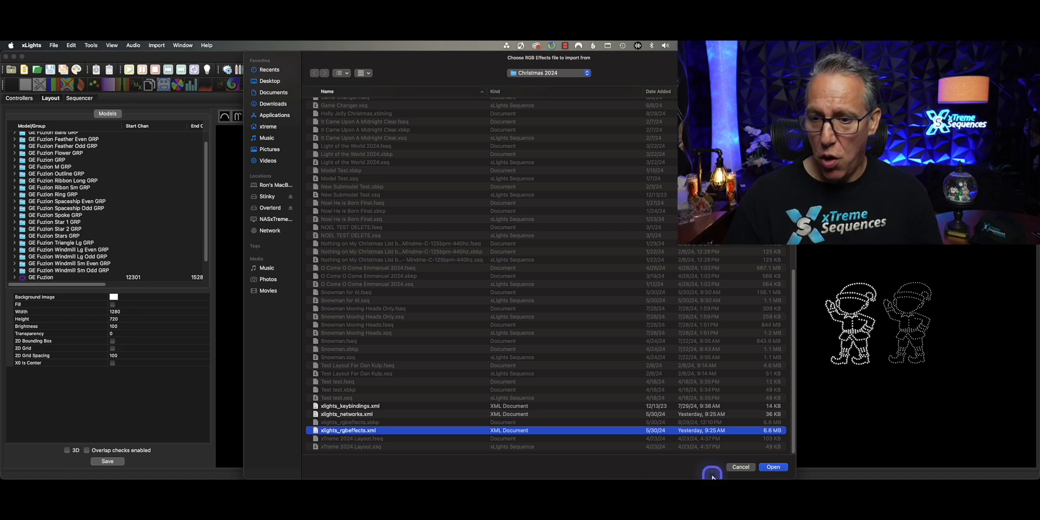
left_click(773, 467)
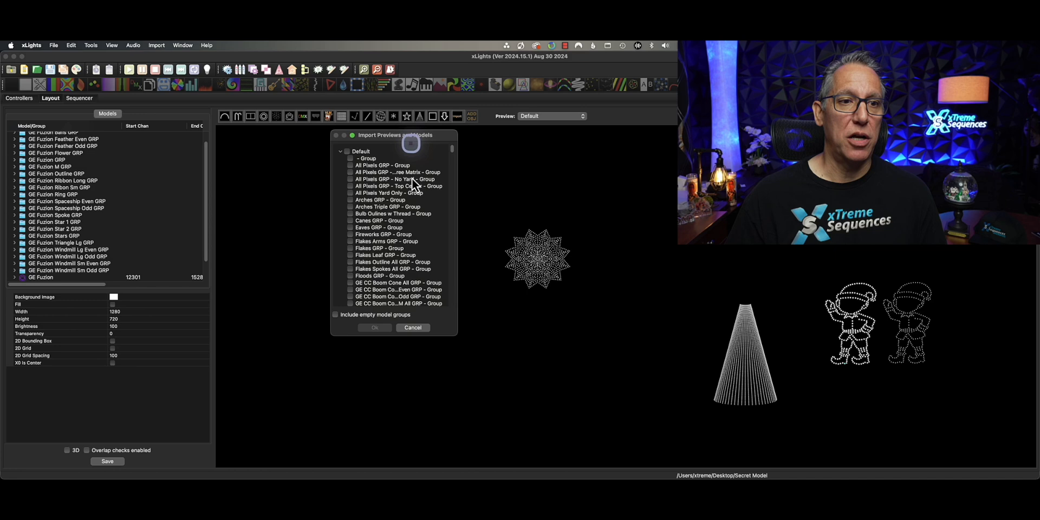
mouse_move(456, 337)
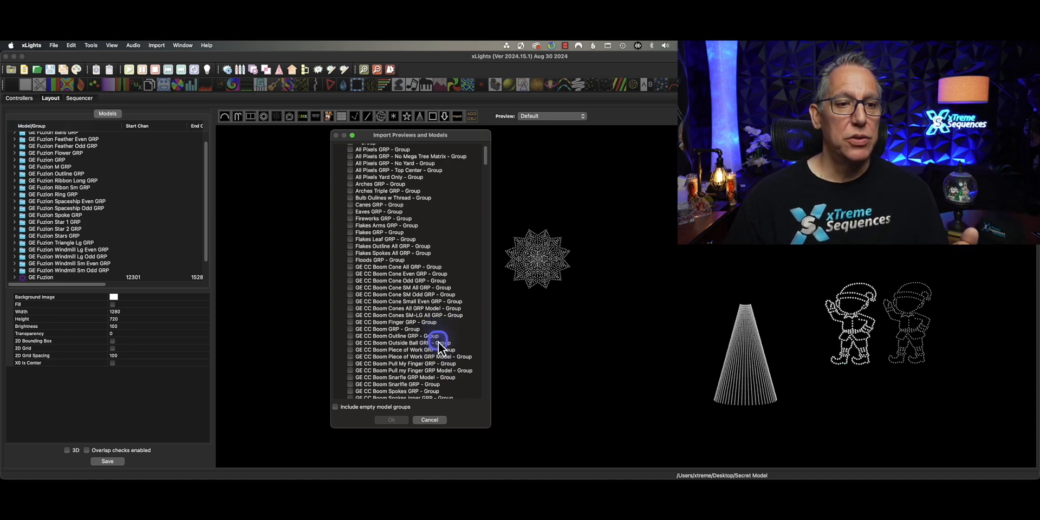
Tick the GE Fuzion Freaky, Lantern and Wishful groups and import them into the layout
scroll("down", 3)
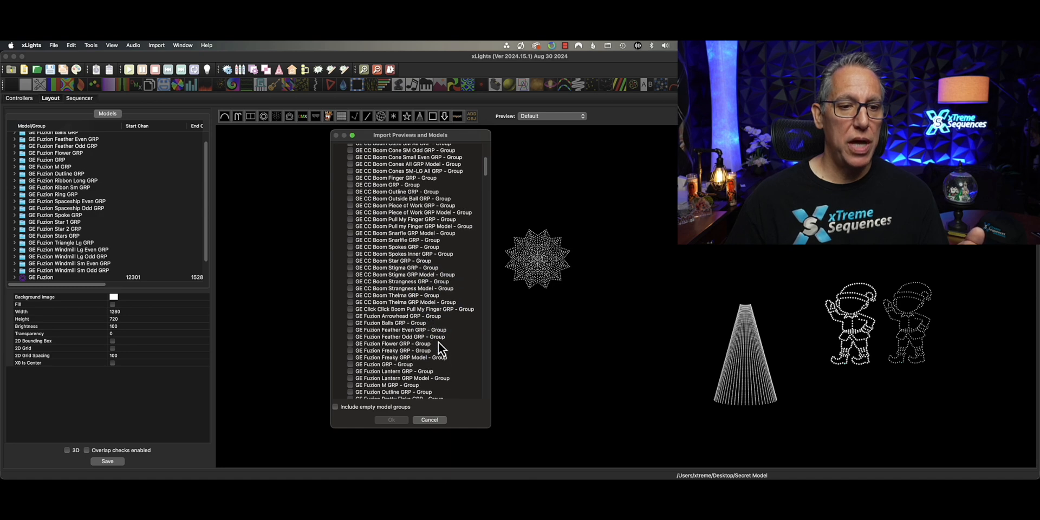
scroll("down", 3)
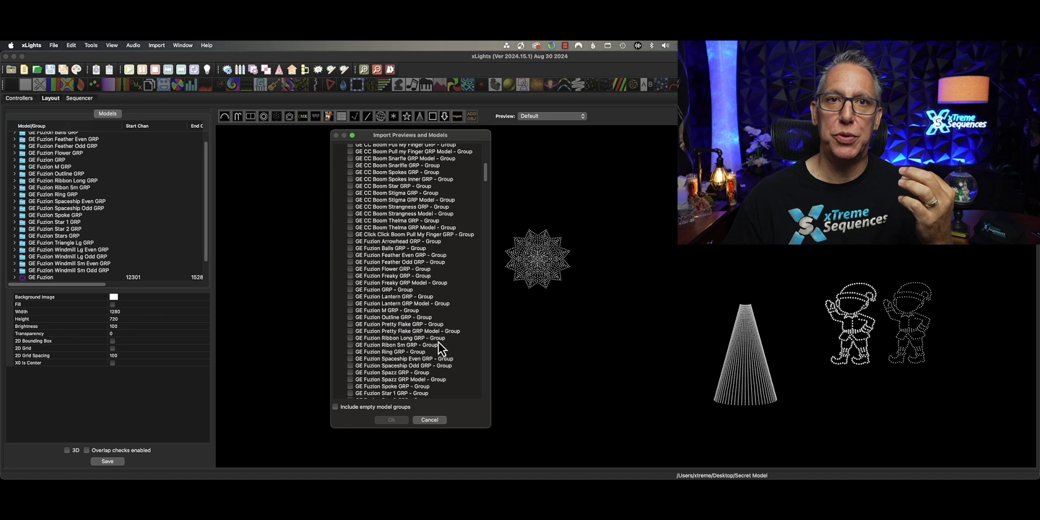
left_click(415, 234)
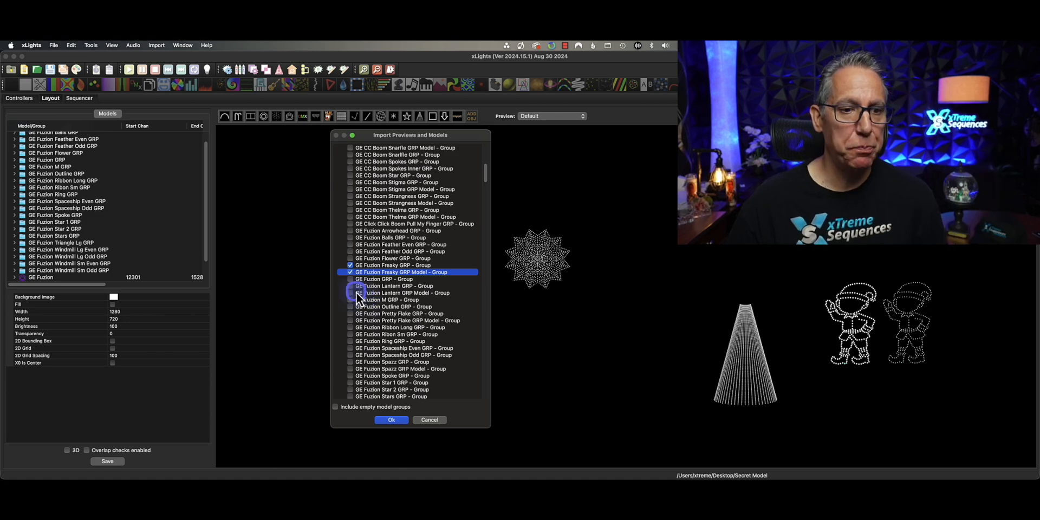
left_click(350, 292)
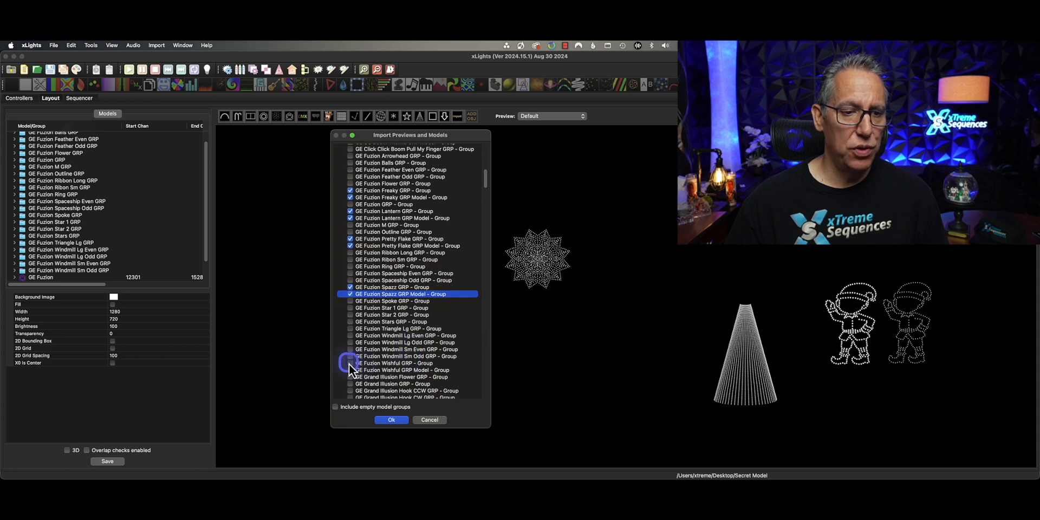
left_click(351, 363)
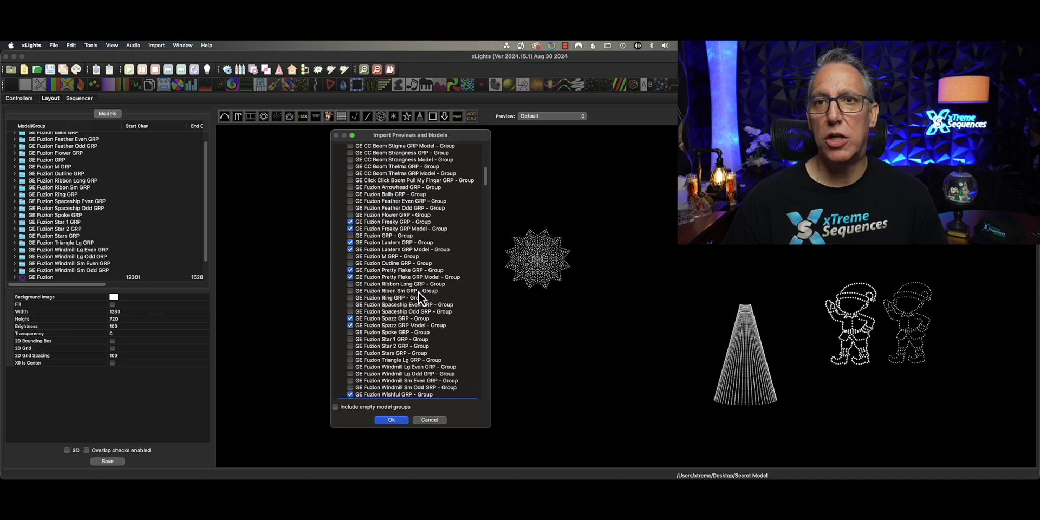
left_click(391, 419)
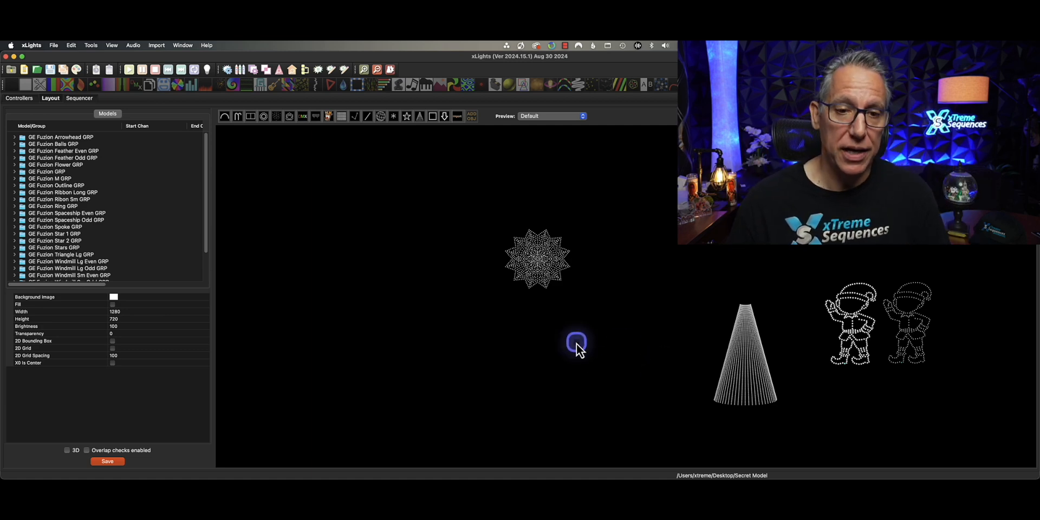
Select the GE Fuzion star model to list its properties (start channel 12301)
left_click(537, 259)
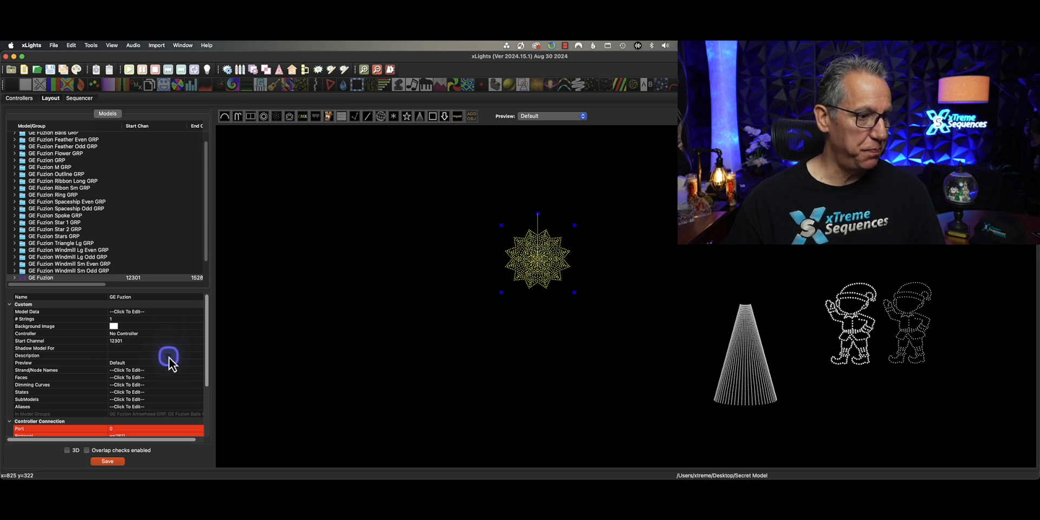
mouse_move(179, 378)
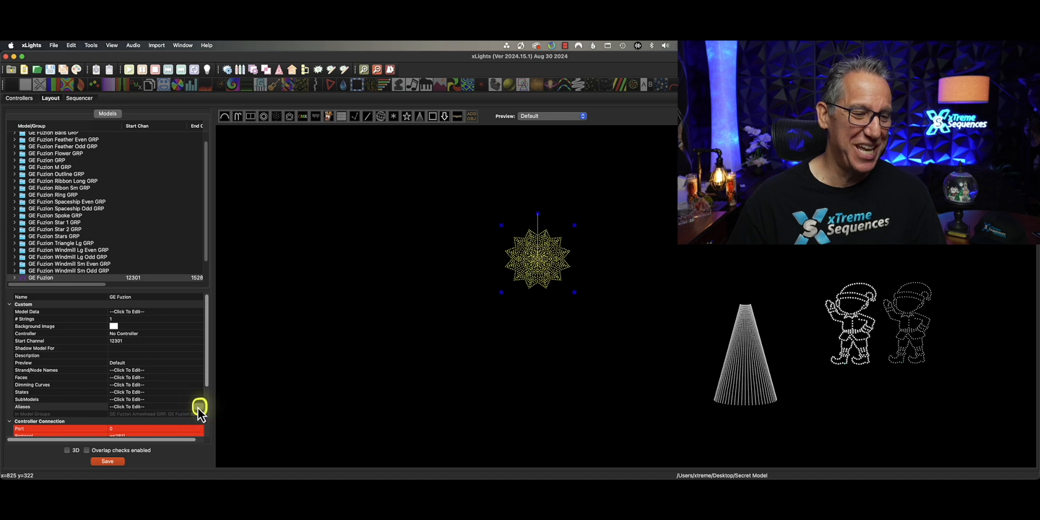
Add the alias 'GE Fuzion 1' to the GE Fuzion model
left_click(199, 406)
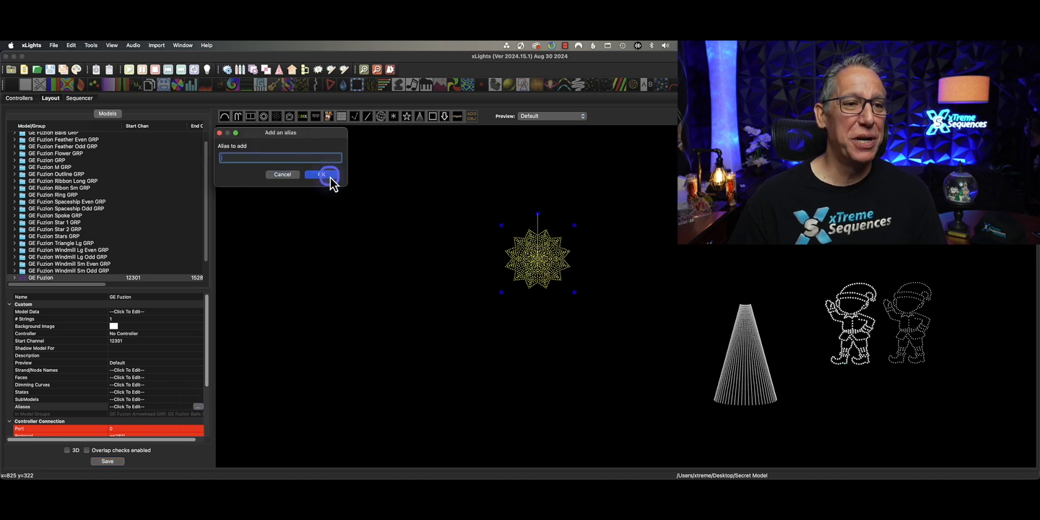
type("GE Fuzion 1")
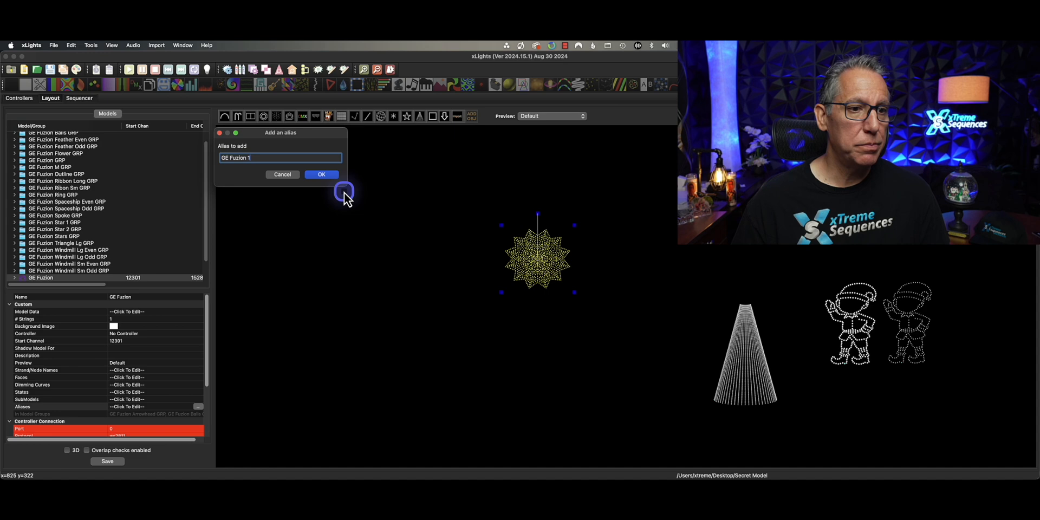
left_click(320, 174)
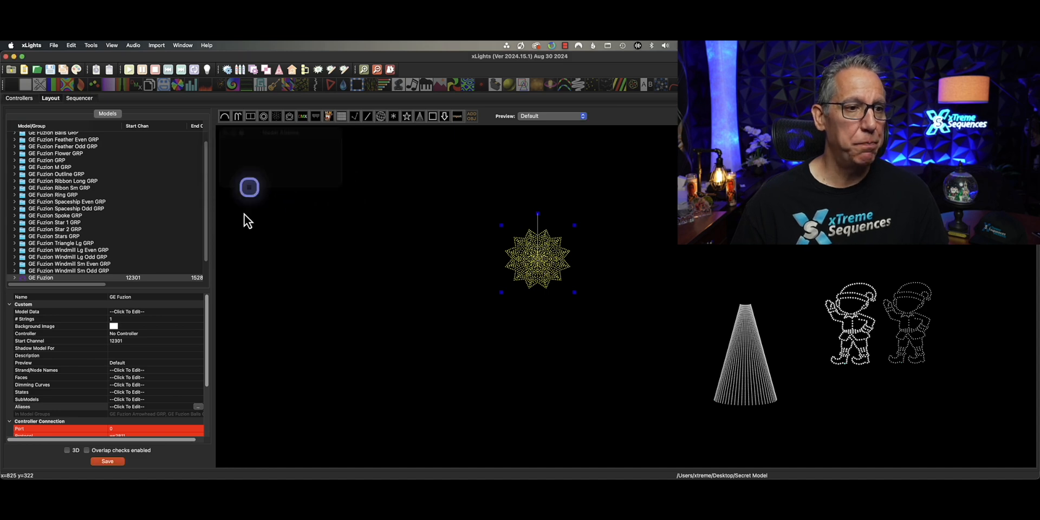
Start an Import Previews/Models/Groups from xlights_rgbeffects.xml via the canvas context menu
left_click(365, 242)
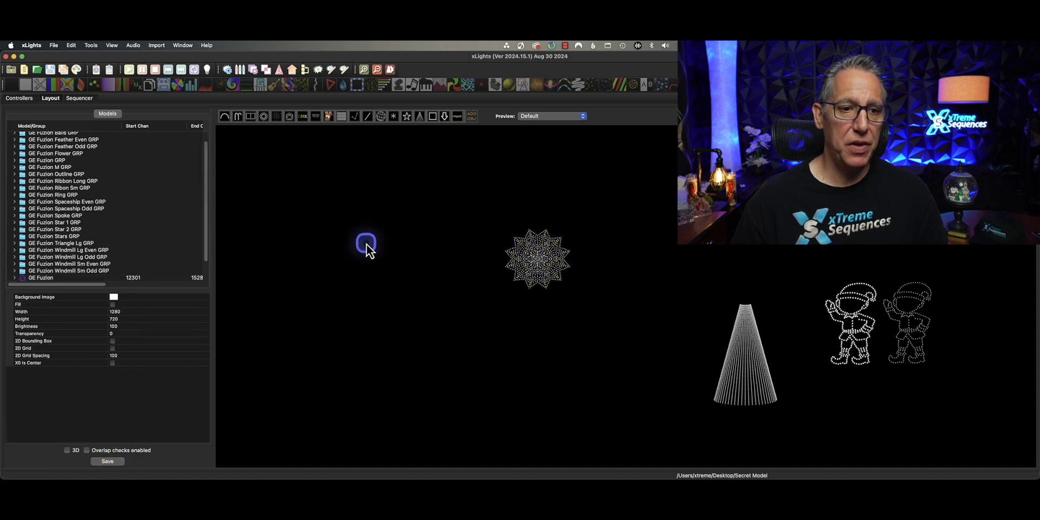
right_click(365, 240)
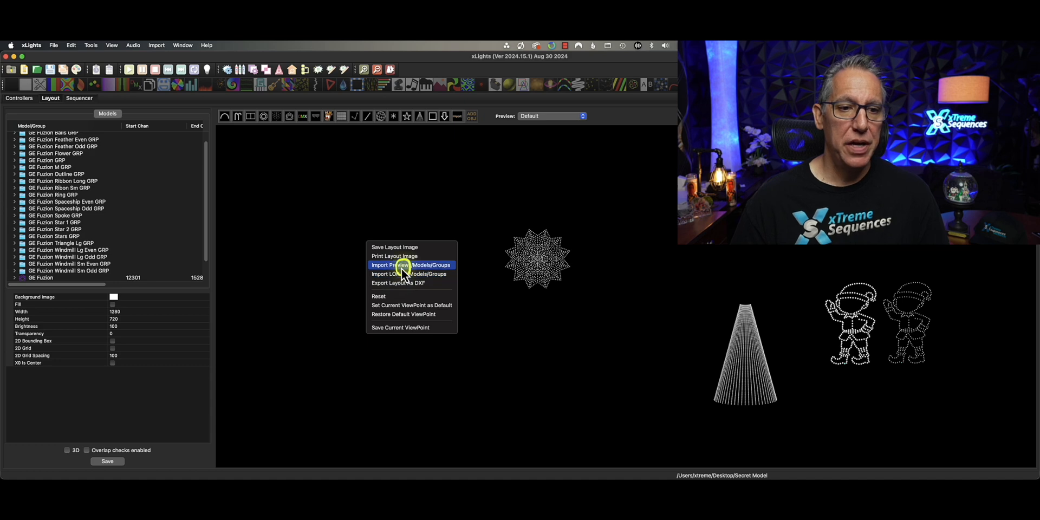
left_click(409, 264)
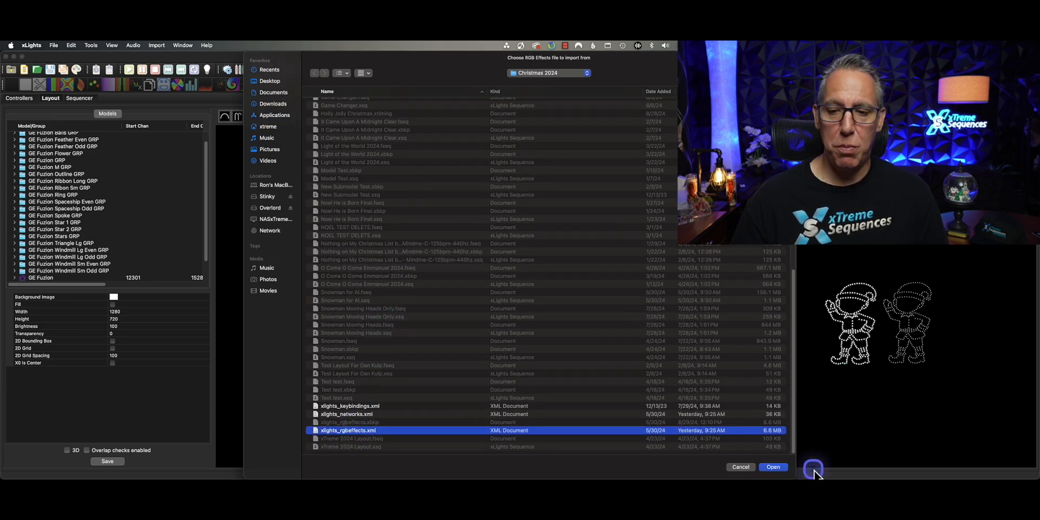
left_click(772, 466)
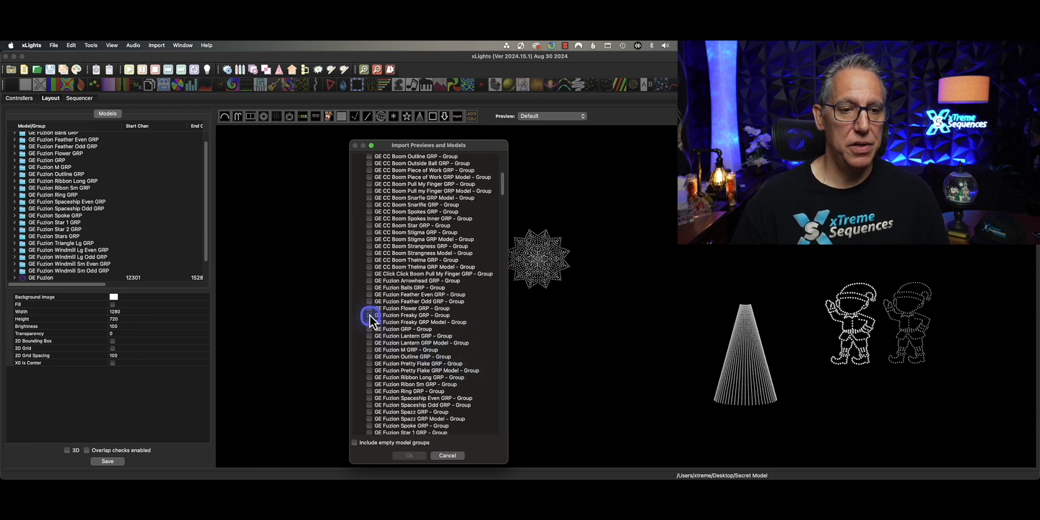
left_click(425, 322)
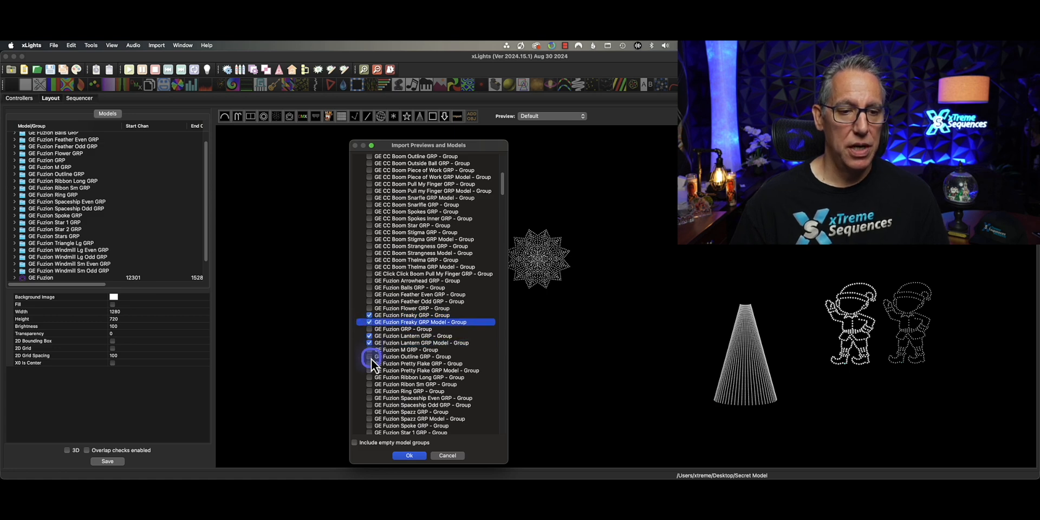
left_click(370, 370)
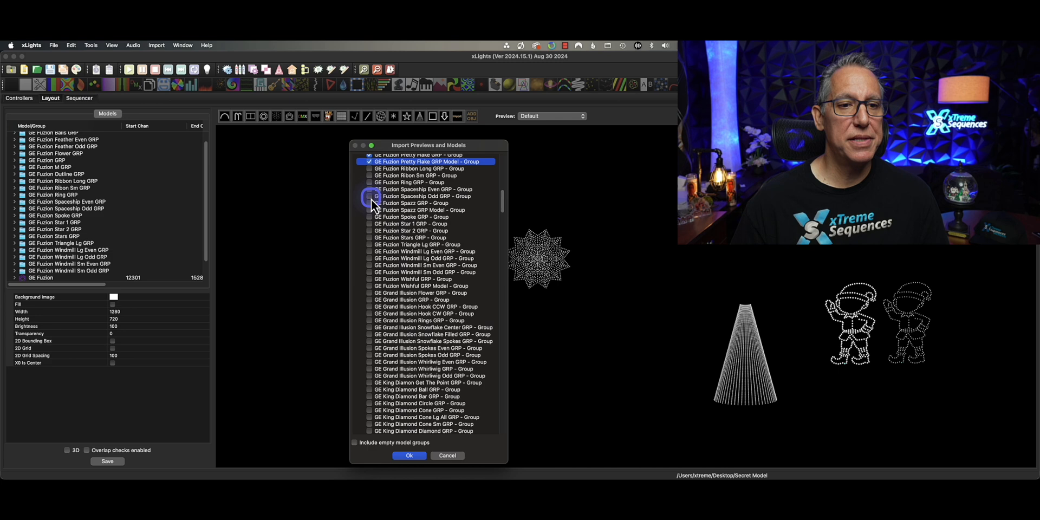
left_click(371, 209)
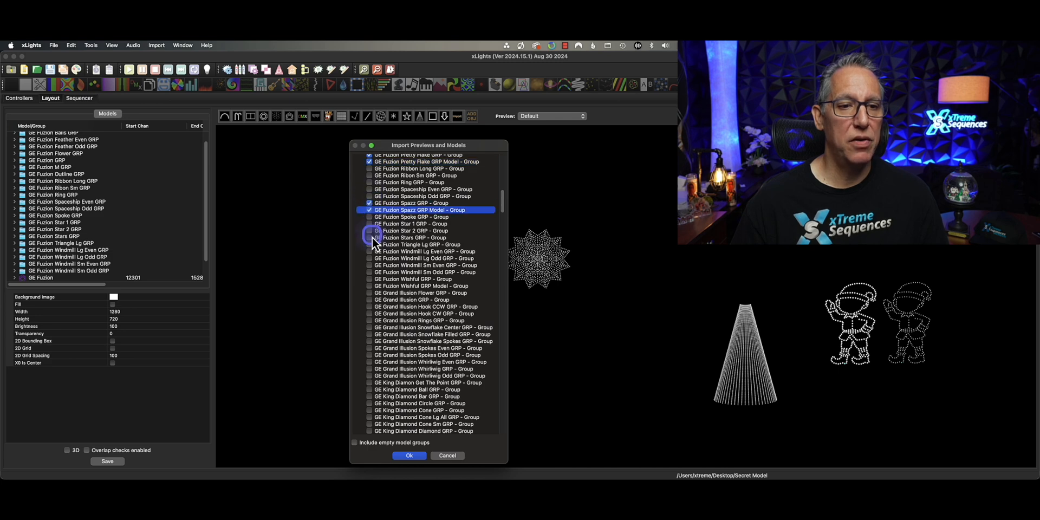
left_click(425, 279)
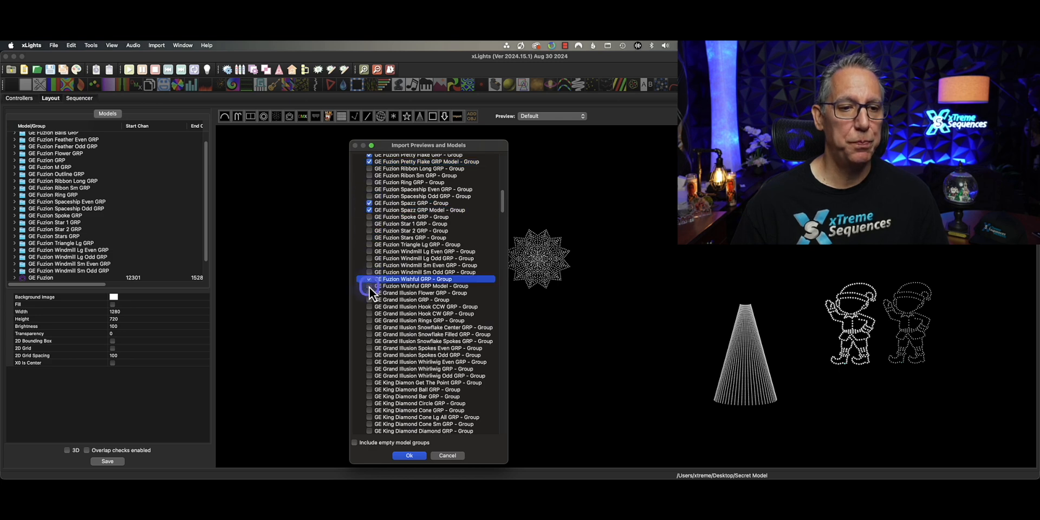
left_click(430, 285)
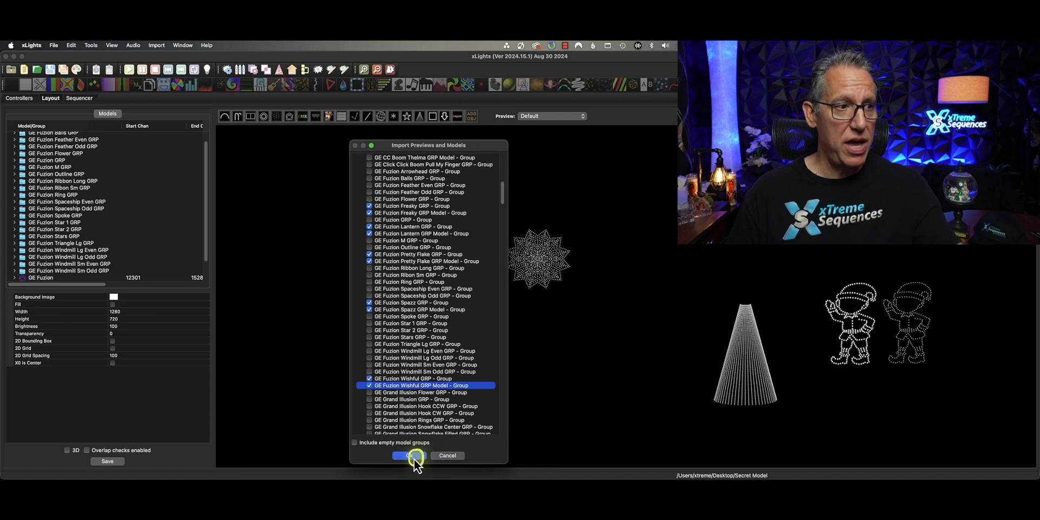
left_click(403, 455)
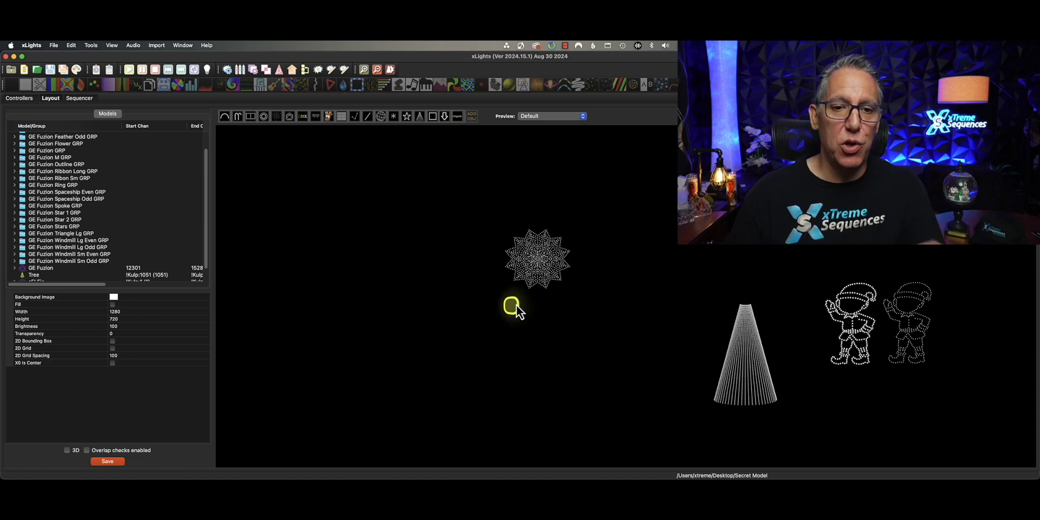
left_click(538, 258)
type("GE Fuzion 1")
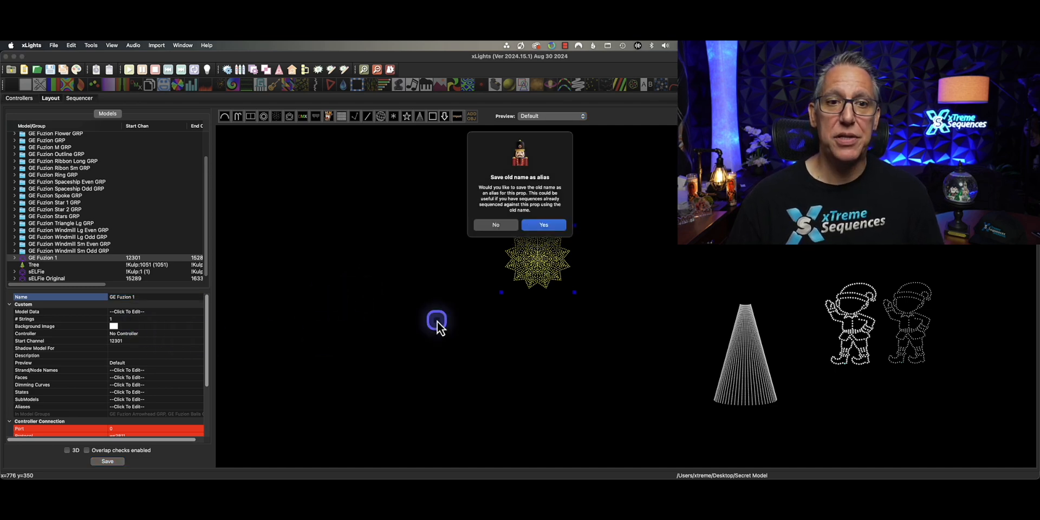
mouse_move(658, 230)
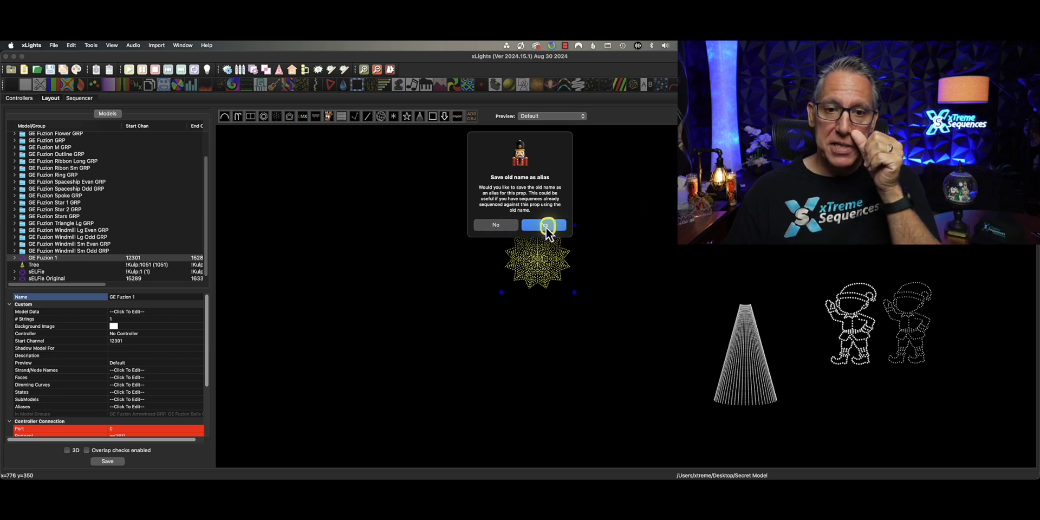
Keep the old name as an alias for GE Fuzion 1 and reopen the layout's import options
left_click(544, 225)
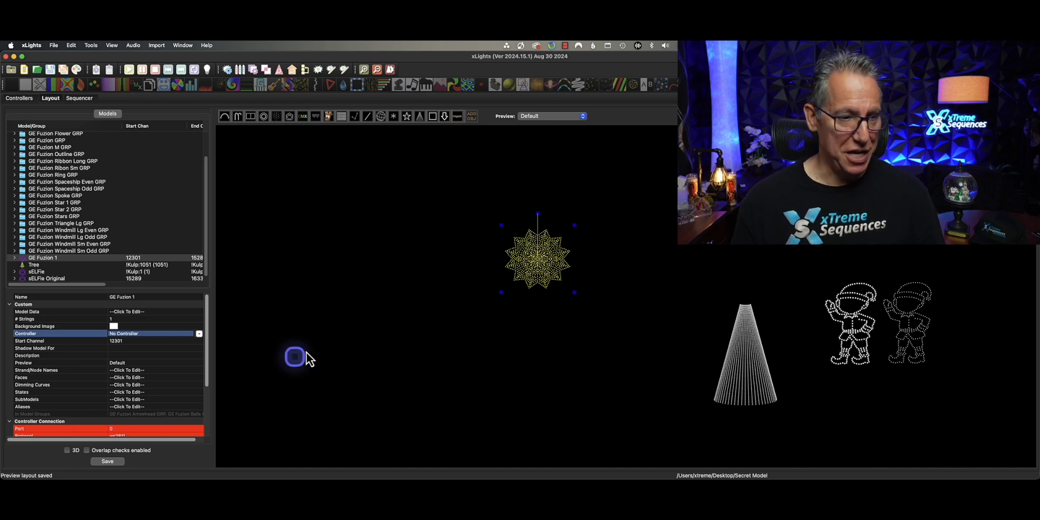
right_click(294, 356)
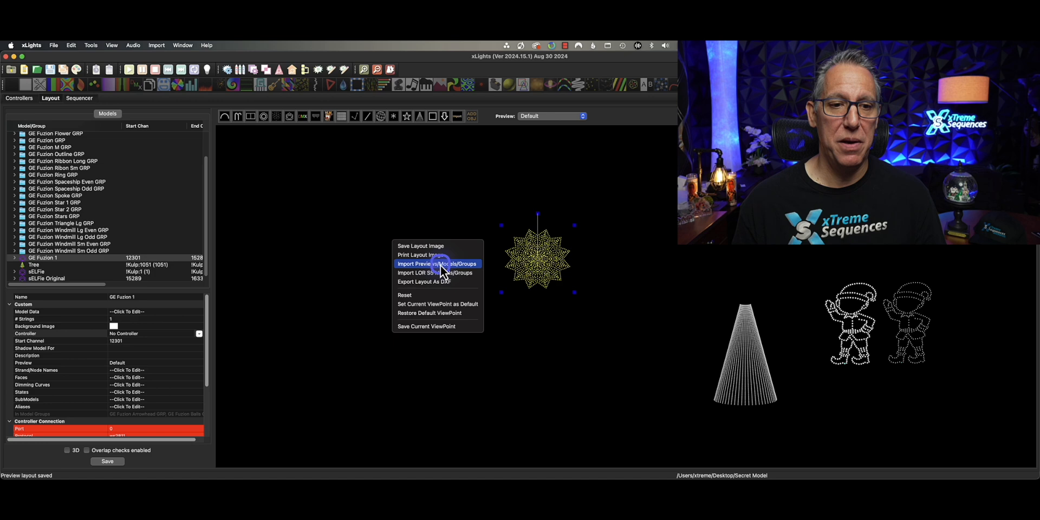
Load xlights_rgbeffects.xml from the Christmas 2024 show into the Import Previews and Models list
left_click(436, 263)
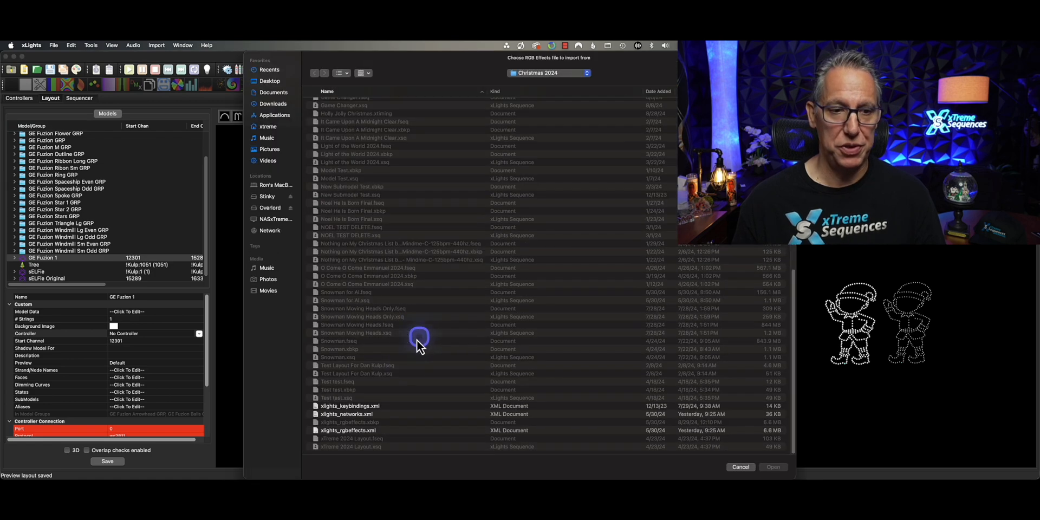
left_click(356, 430)
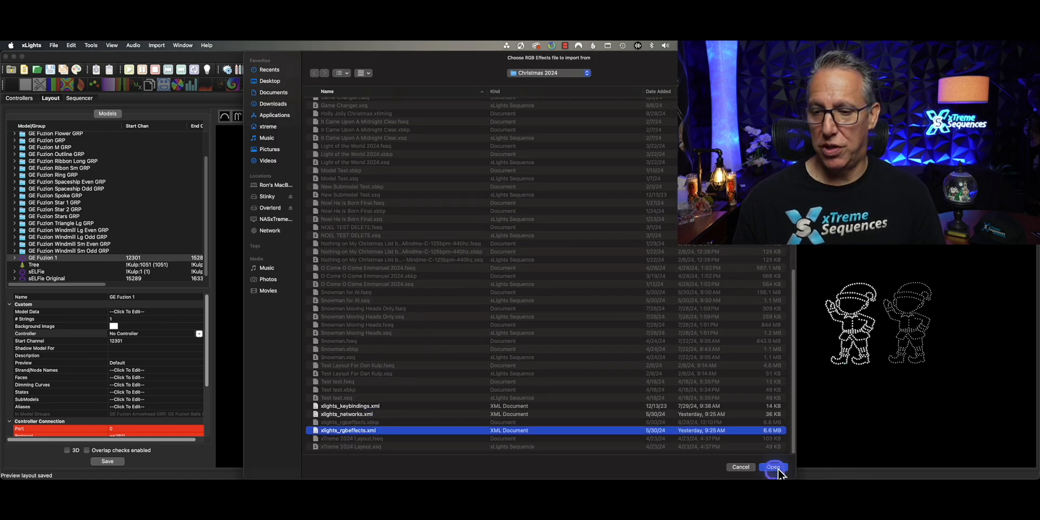
left_click(773, 466)
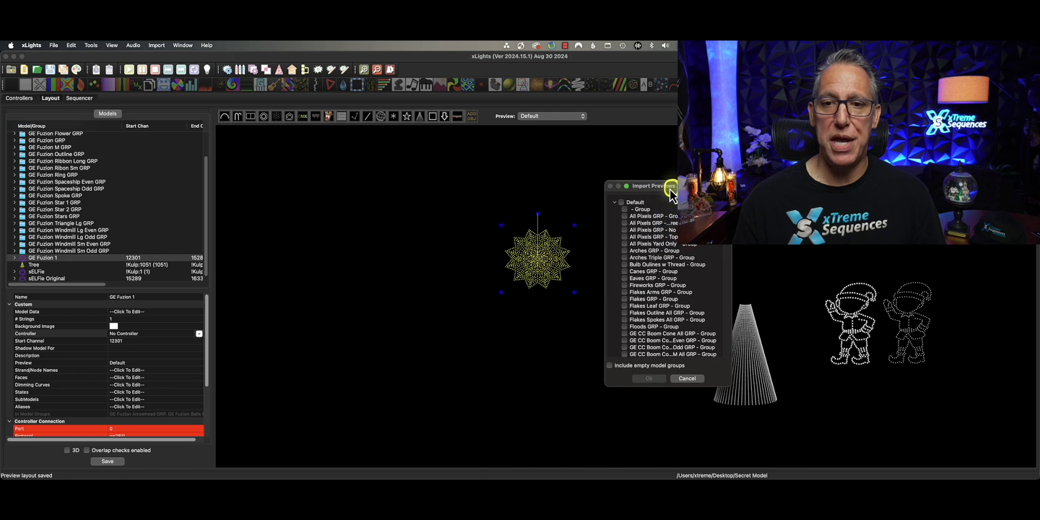
left_click_drag(653, 185, 397, 140)
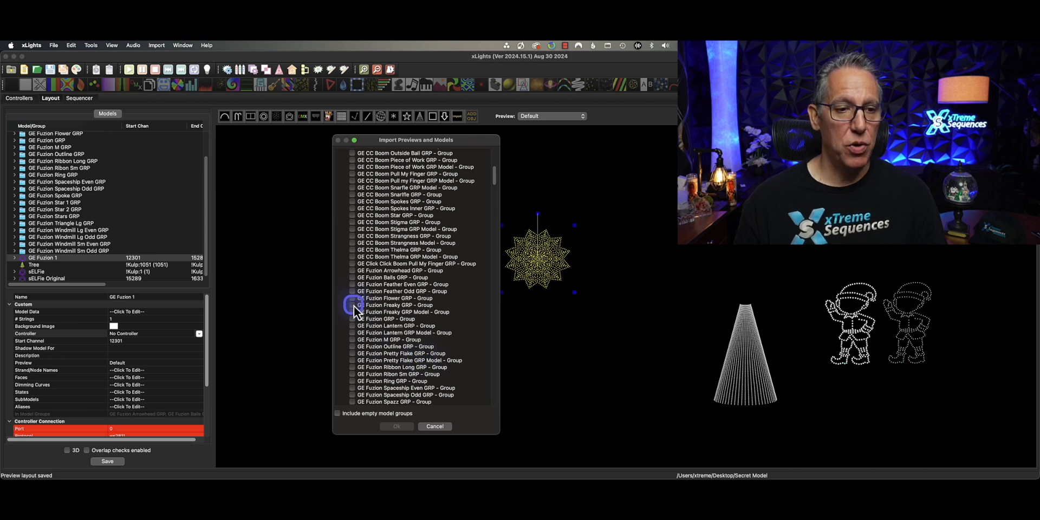
Tick the Freaky through Wishful GE Fuzion GRP entries and import them into the layout
left_click(352, 312)
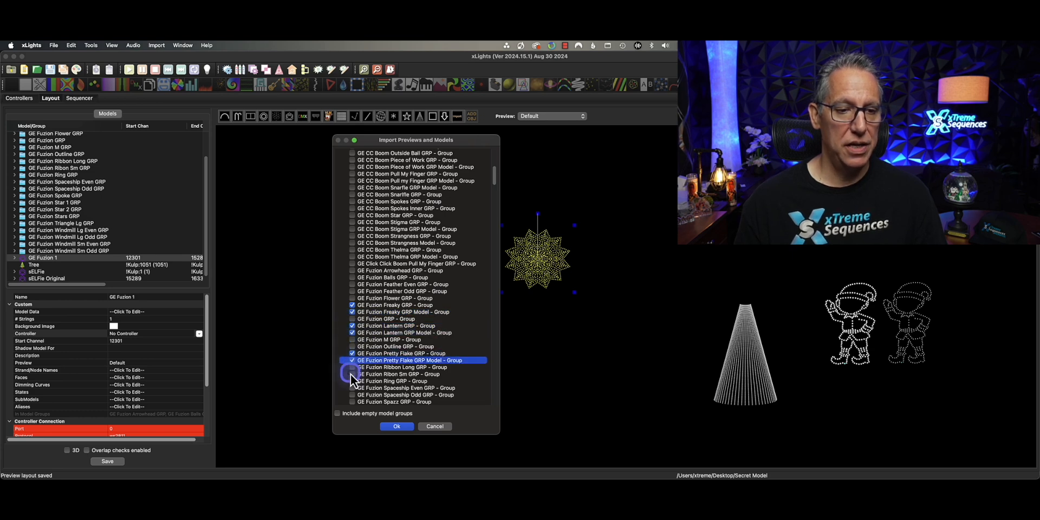
scroll("down", 3)
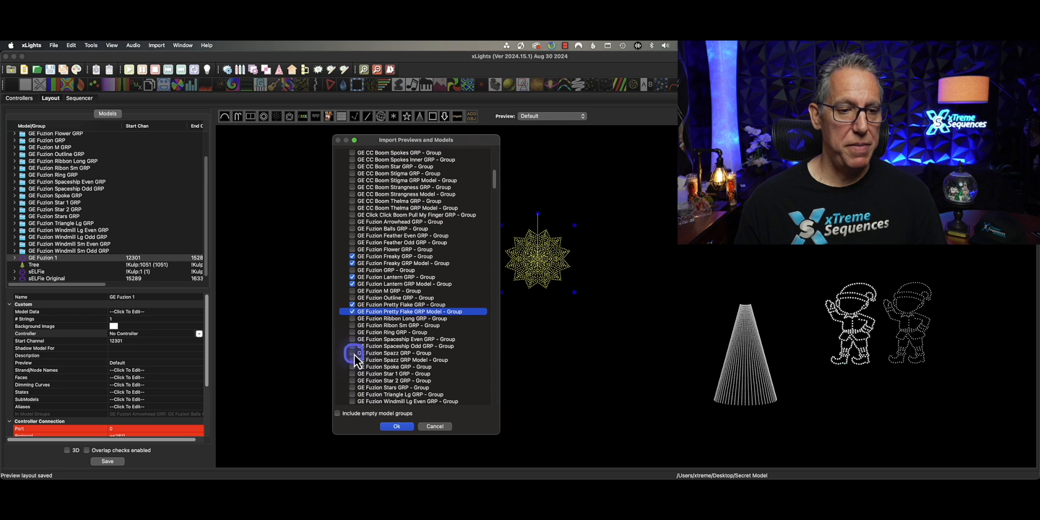
scroll("down", 3)
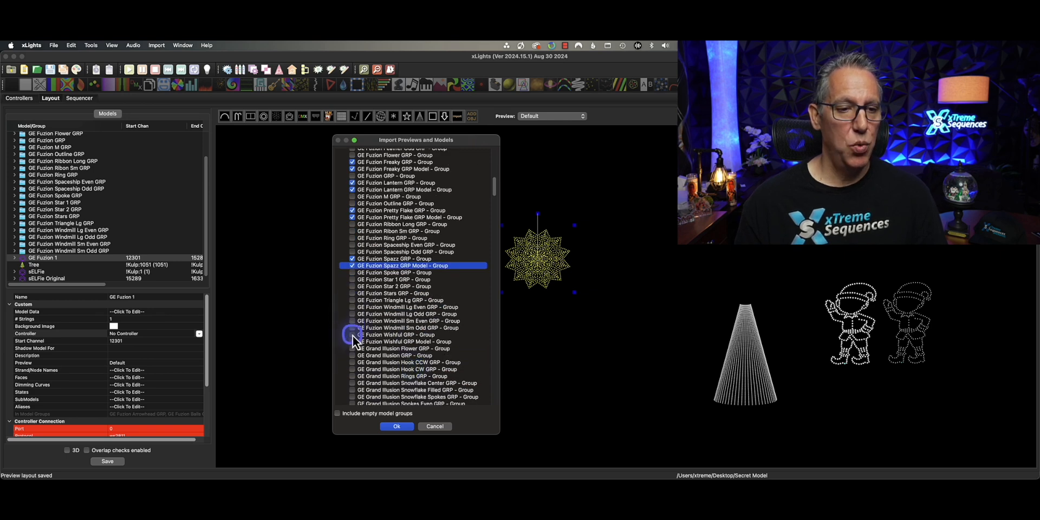
left_click(411, 341)
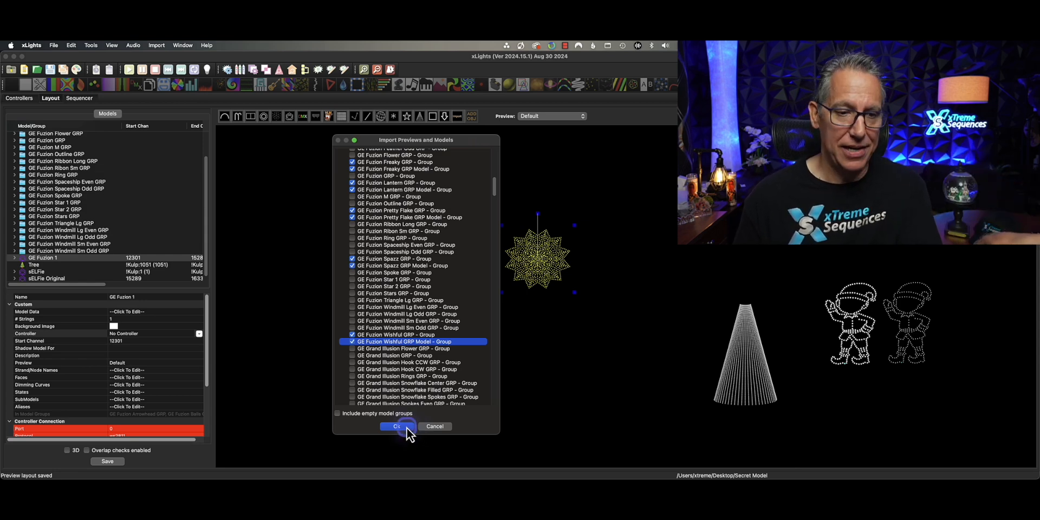
left_click(397, 426)
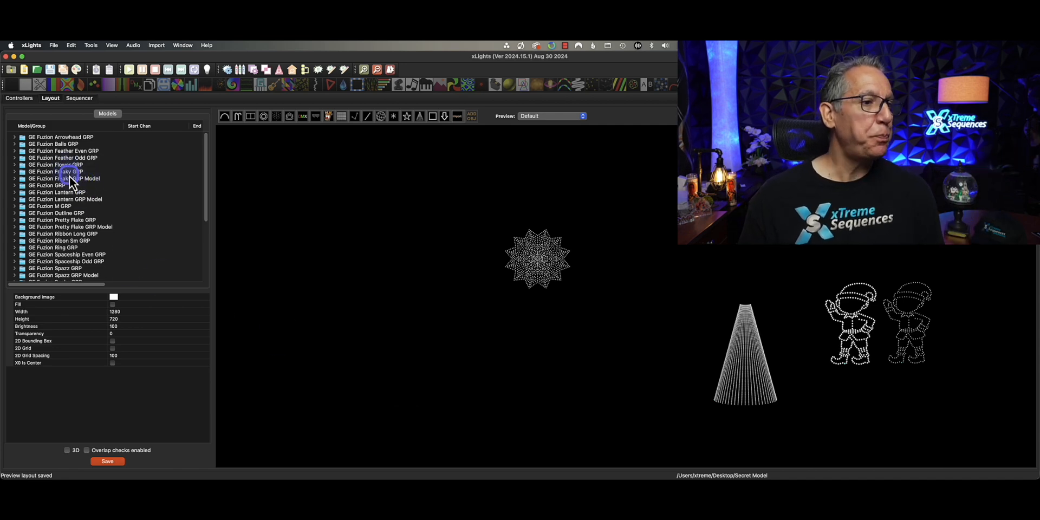
Check the members of the imported GE Fuzion, Lantern, Spazz and Wishful groups
left_click(57, 185)
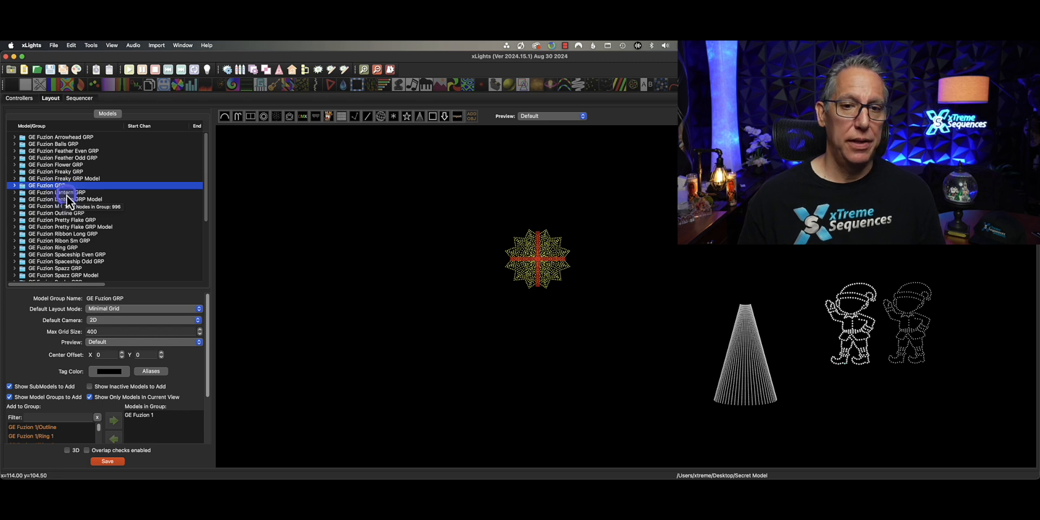
left_click(57, 192)
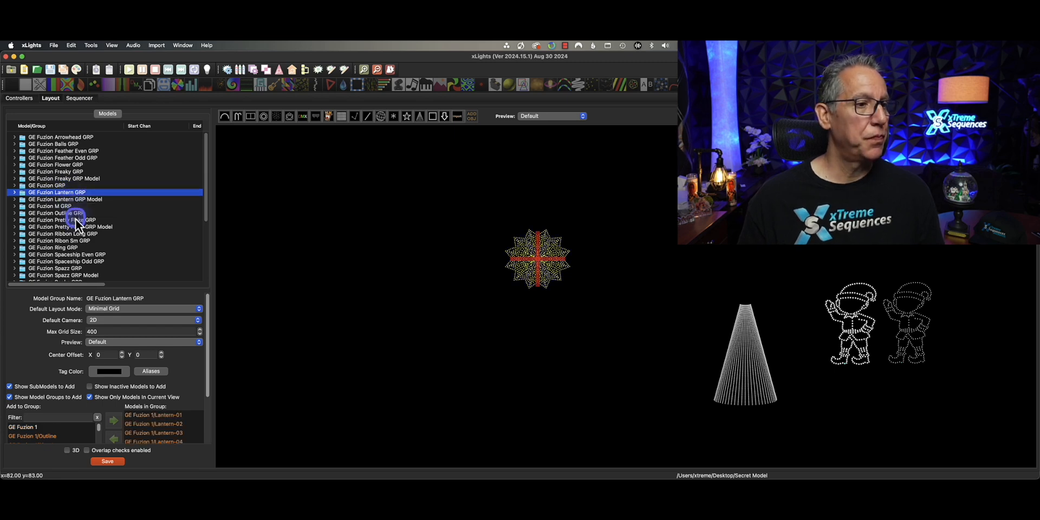
left_click(60, 220)
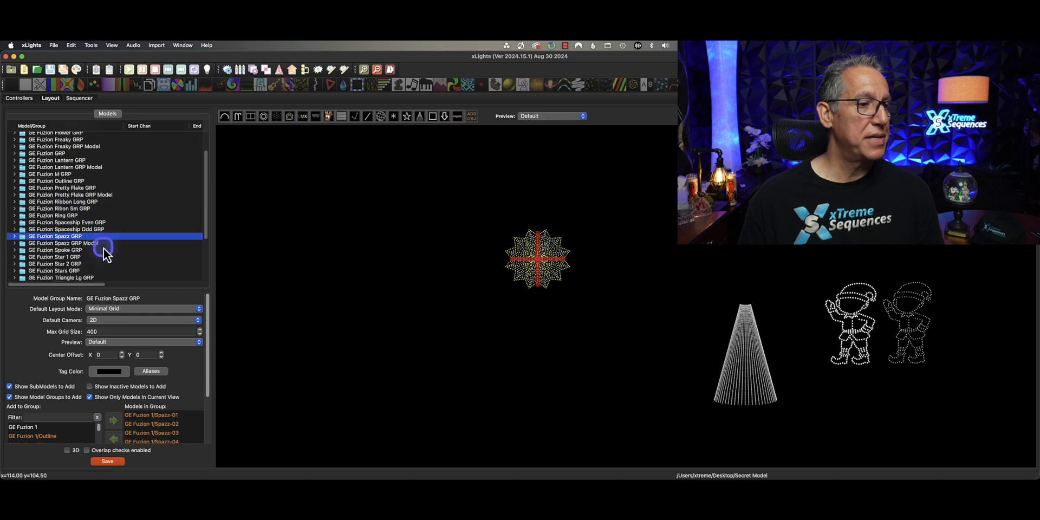
left_click(56, 249)
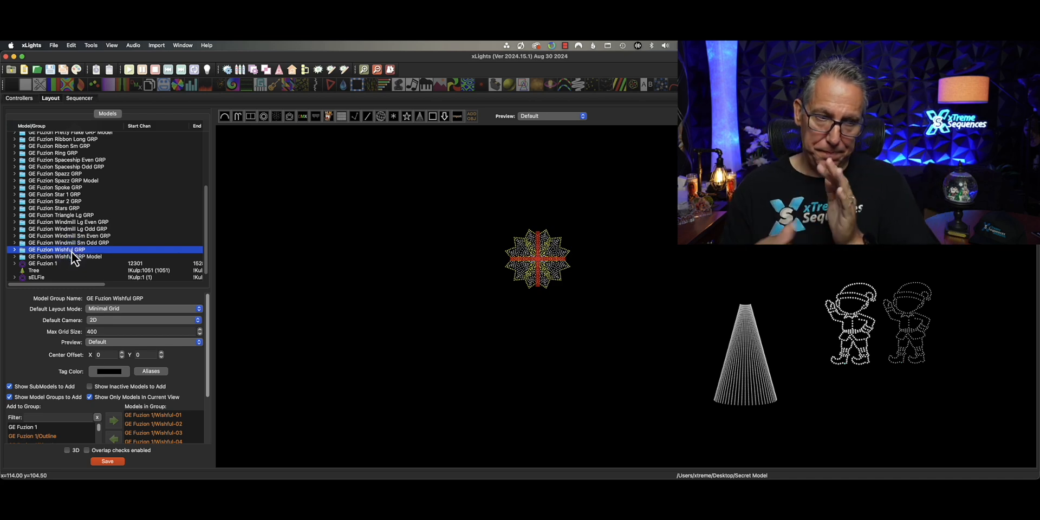
left_click(107, 462)
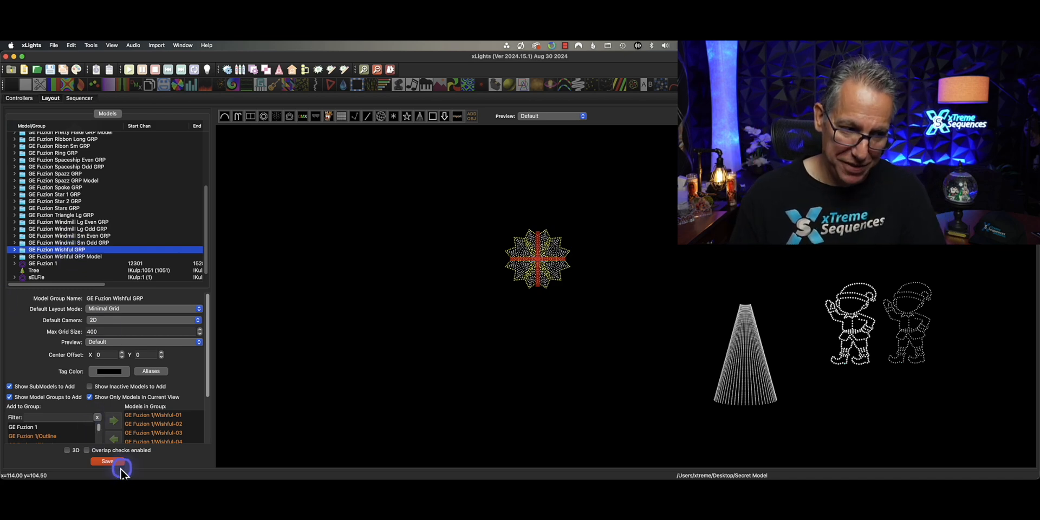
Save the updated layout and start a new sequence
left_click(108, 461)
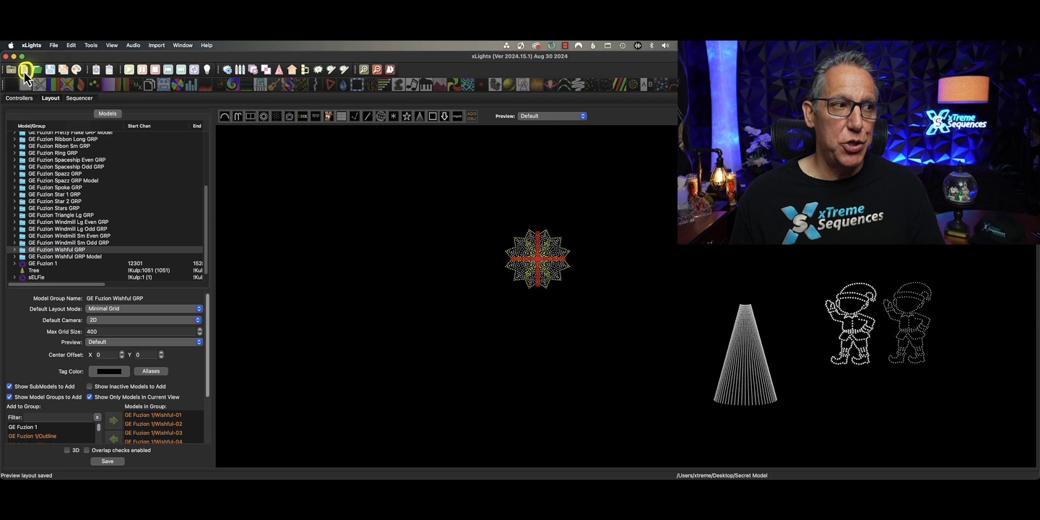
left_click(26, 70)
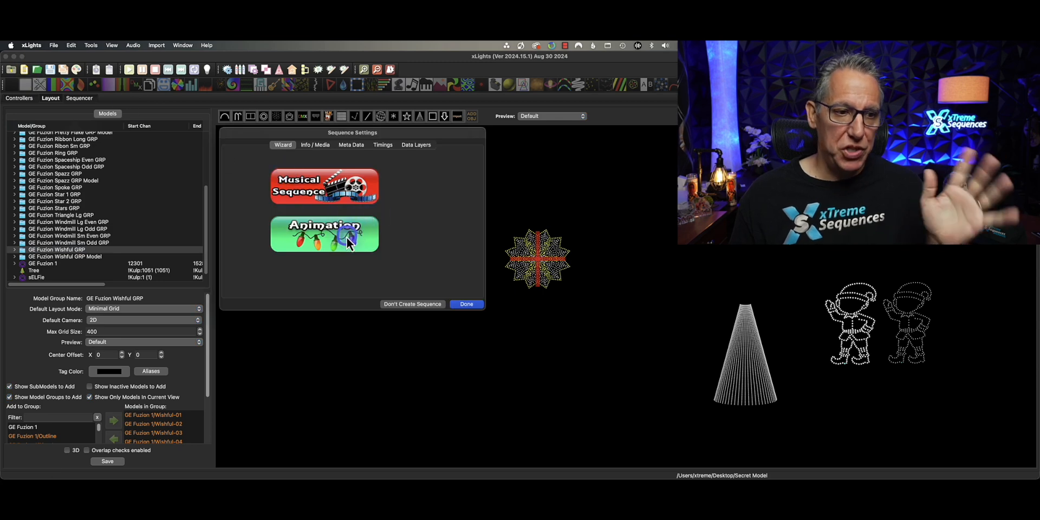
Create an Animation sequence and reorder its master view with GE Fuzion GRP first
left_click(324, 234)
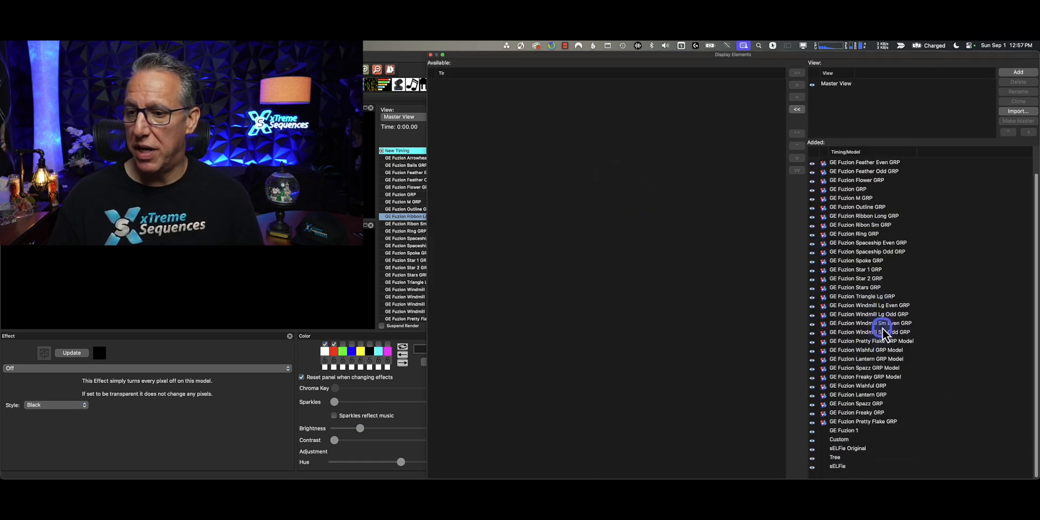
left_click(872, 341)
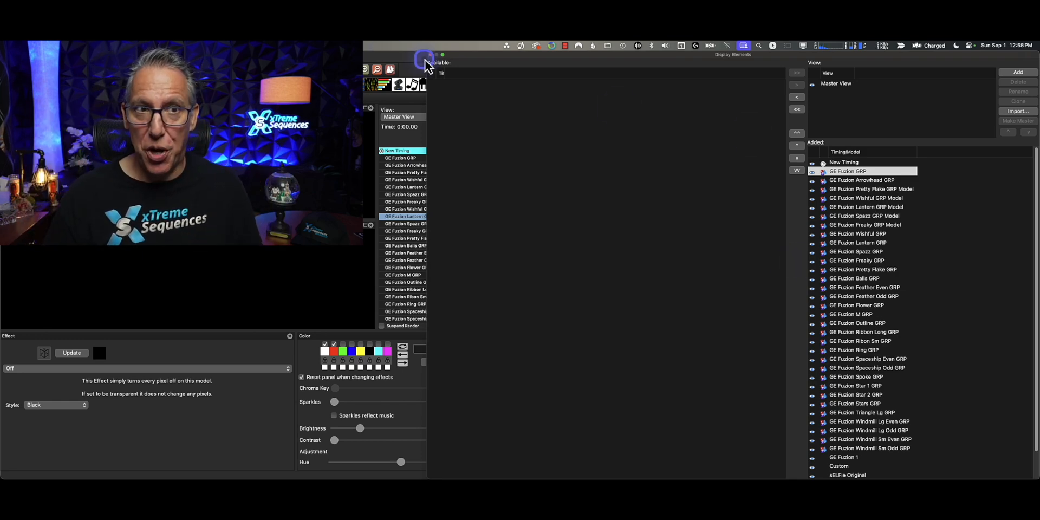
left_click(425, 60)
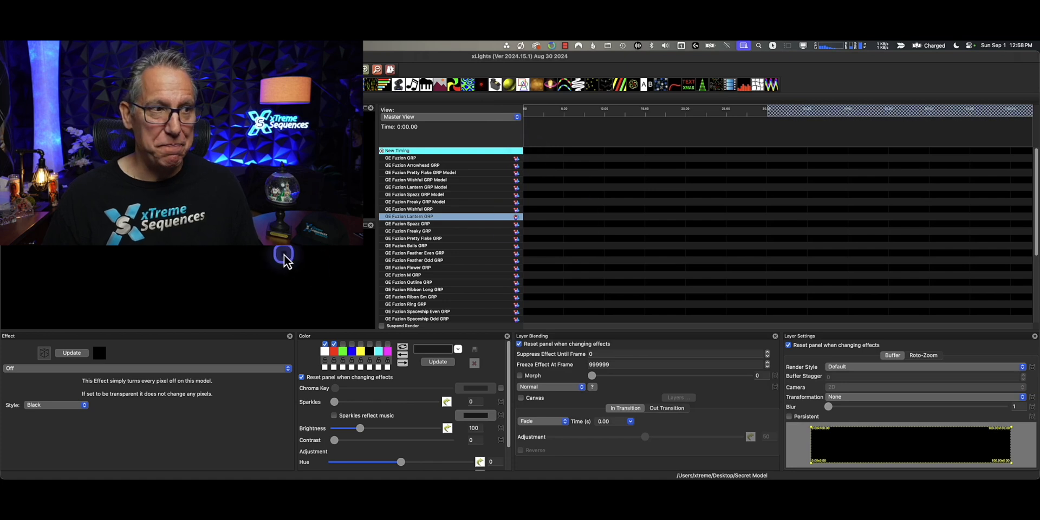